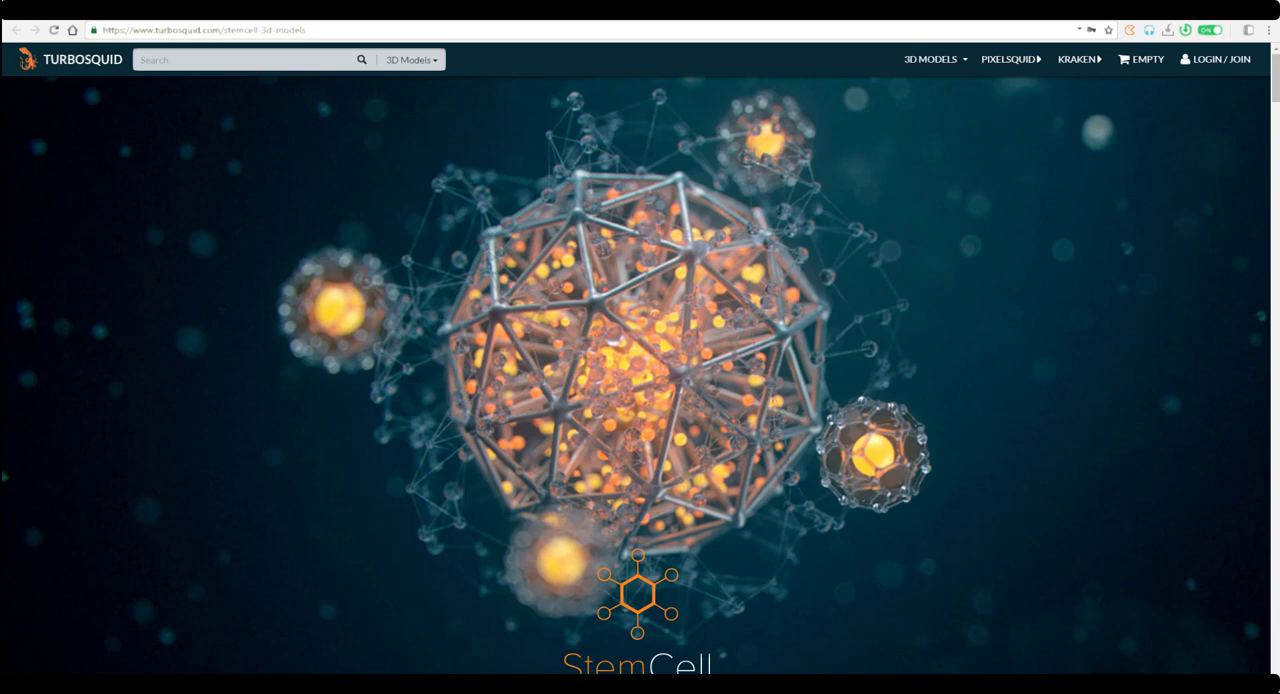
mouse_move(748, 166)
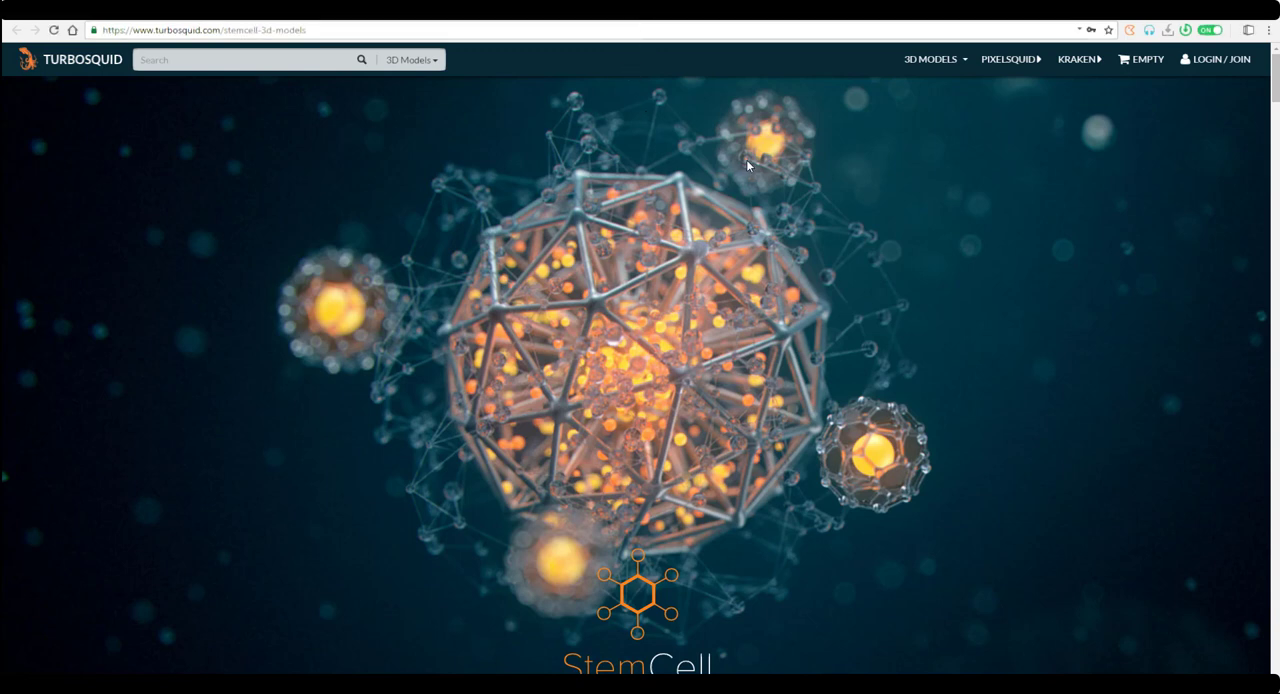
- Scroll past the hero animation to the 'Consistent Content. Consistent Results.' introduction
scroll("down", 3)
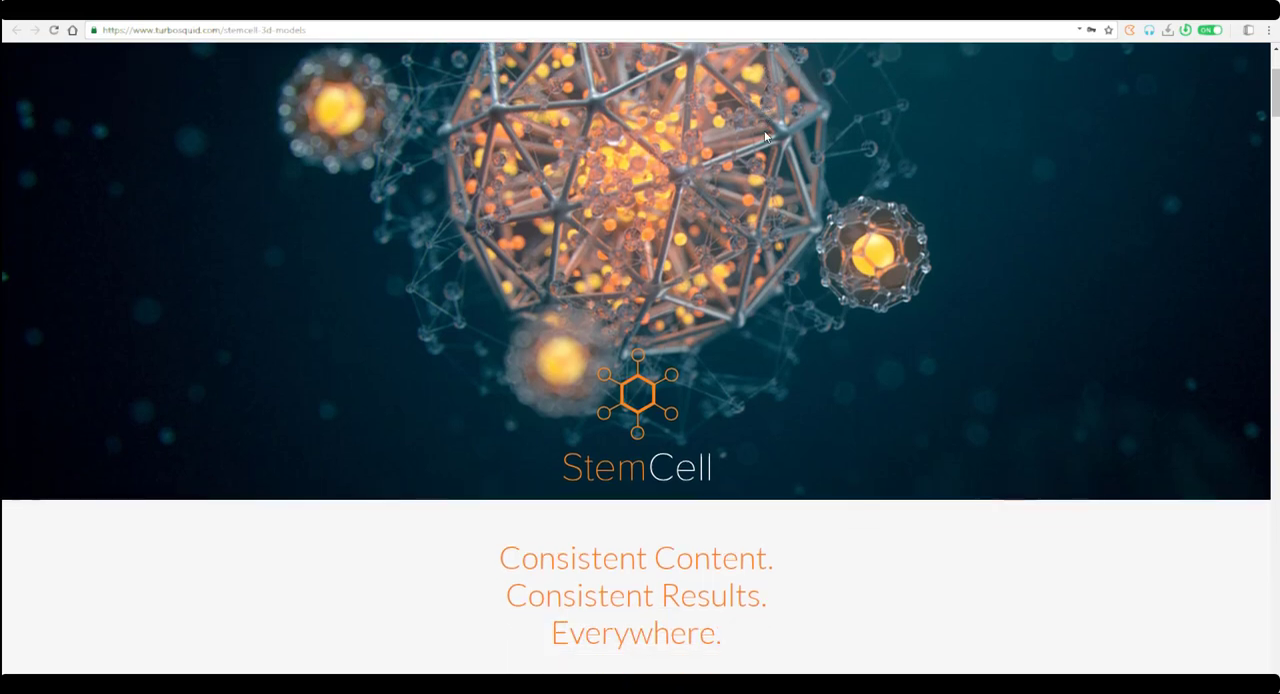
scroll("down", 3)
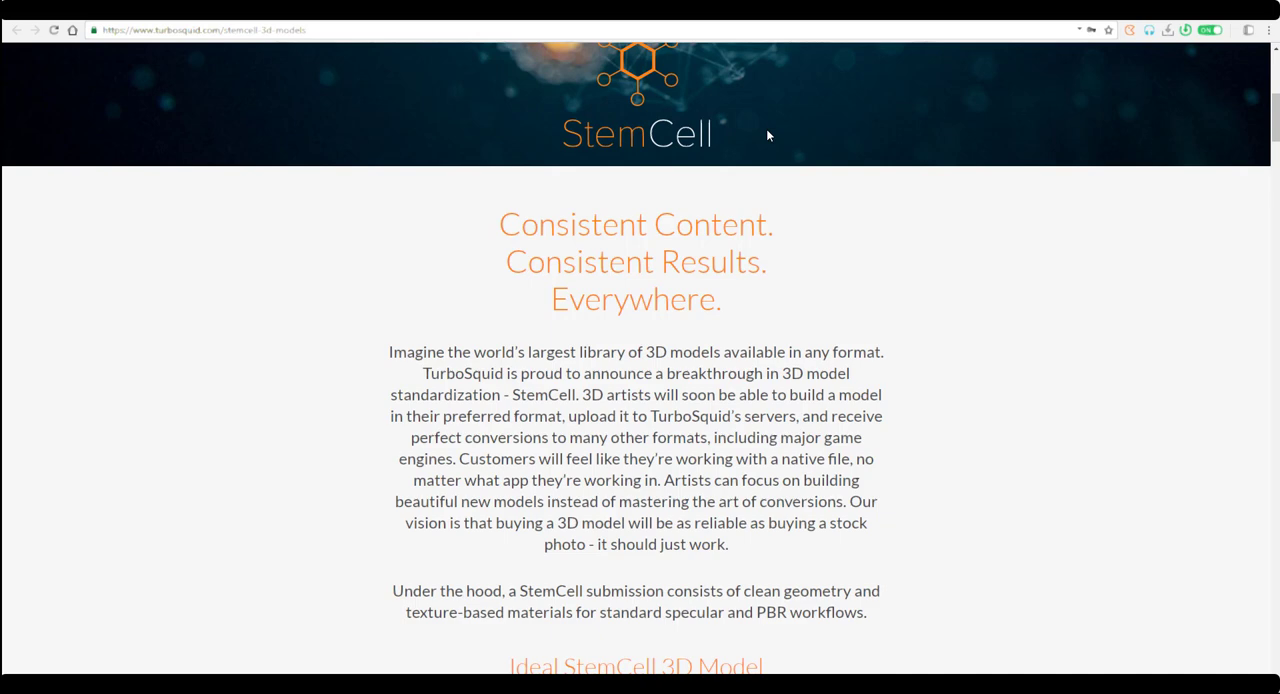
mouse_move(744, 136)
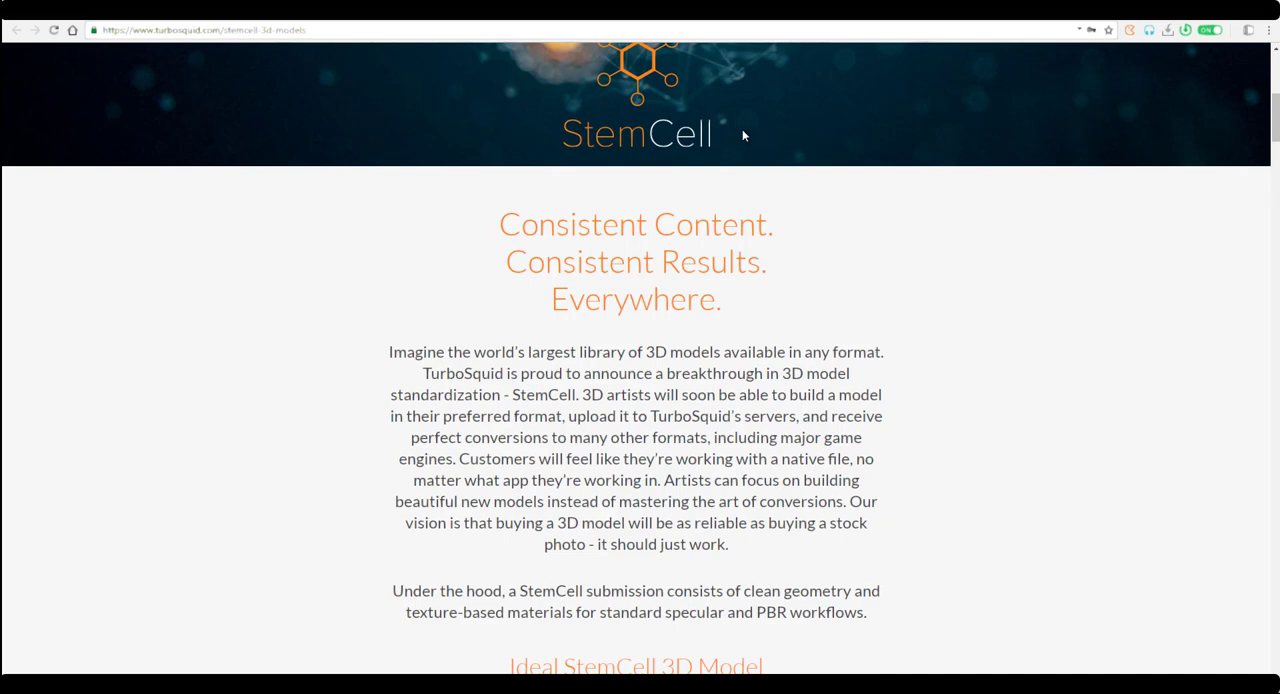
scroll("down", 3)
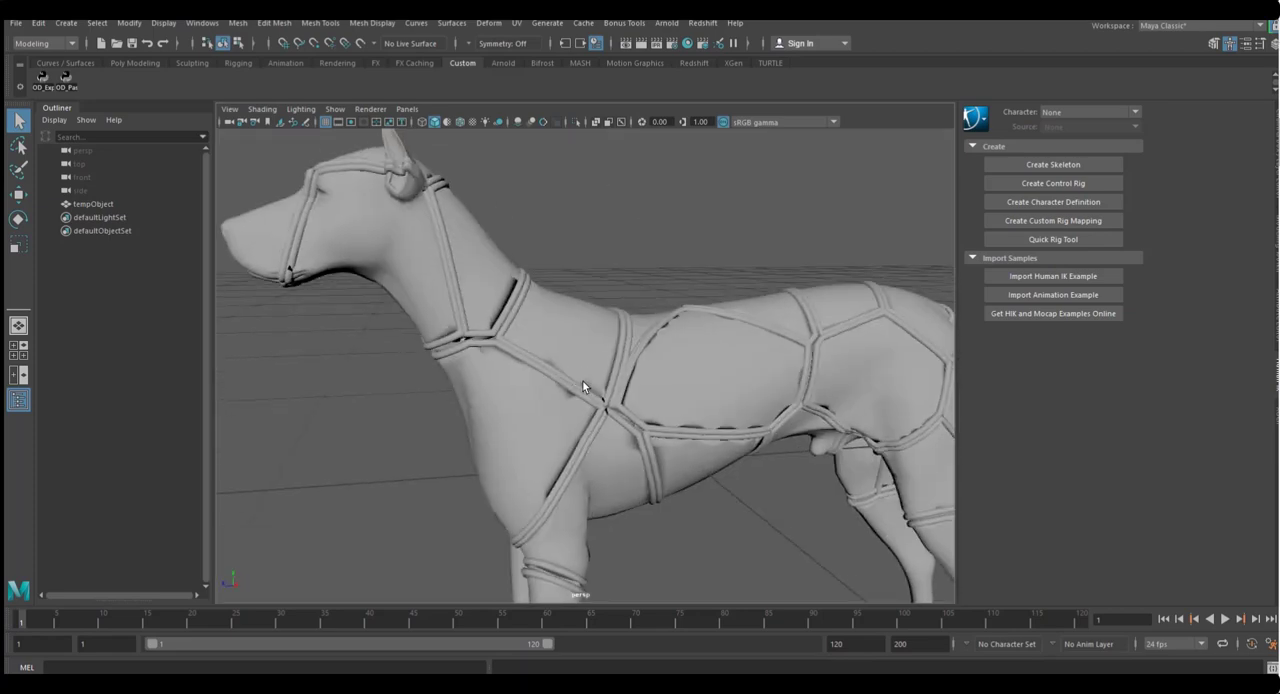
left_click(92, 204)
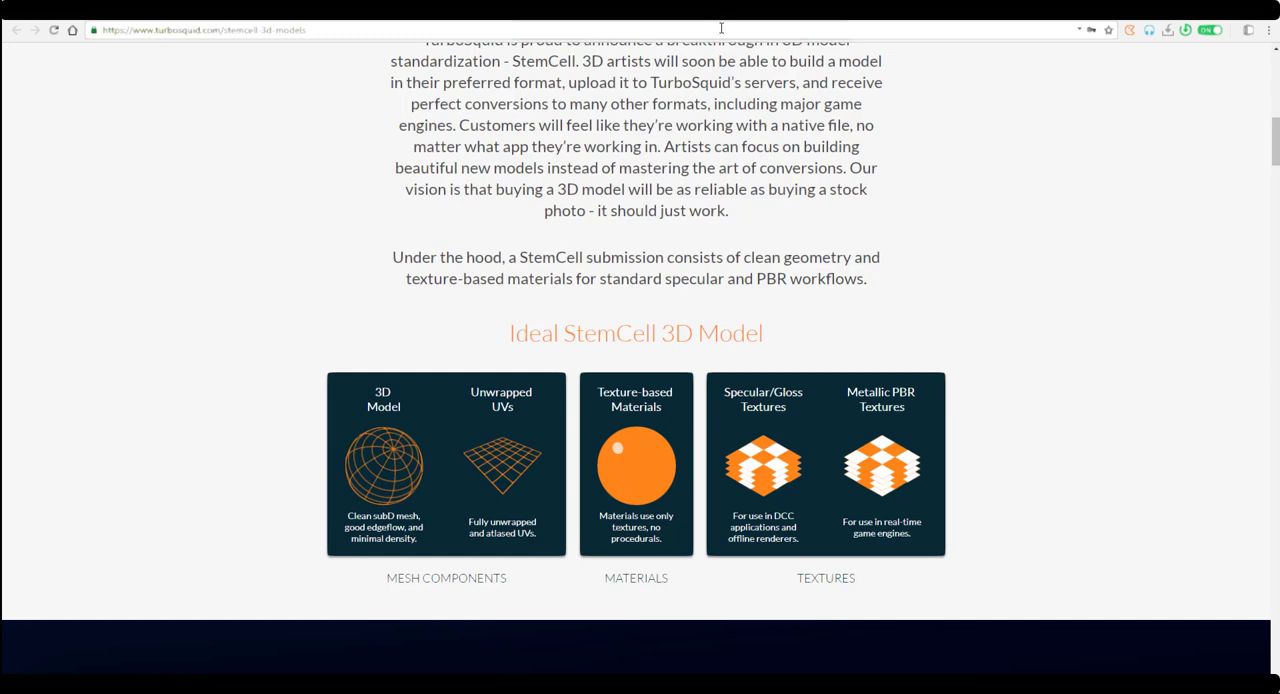
- Scroll on the TurboSquid home page below the 3D Models for Professionals banner
scroll("down", 3)
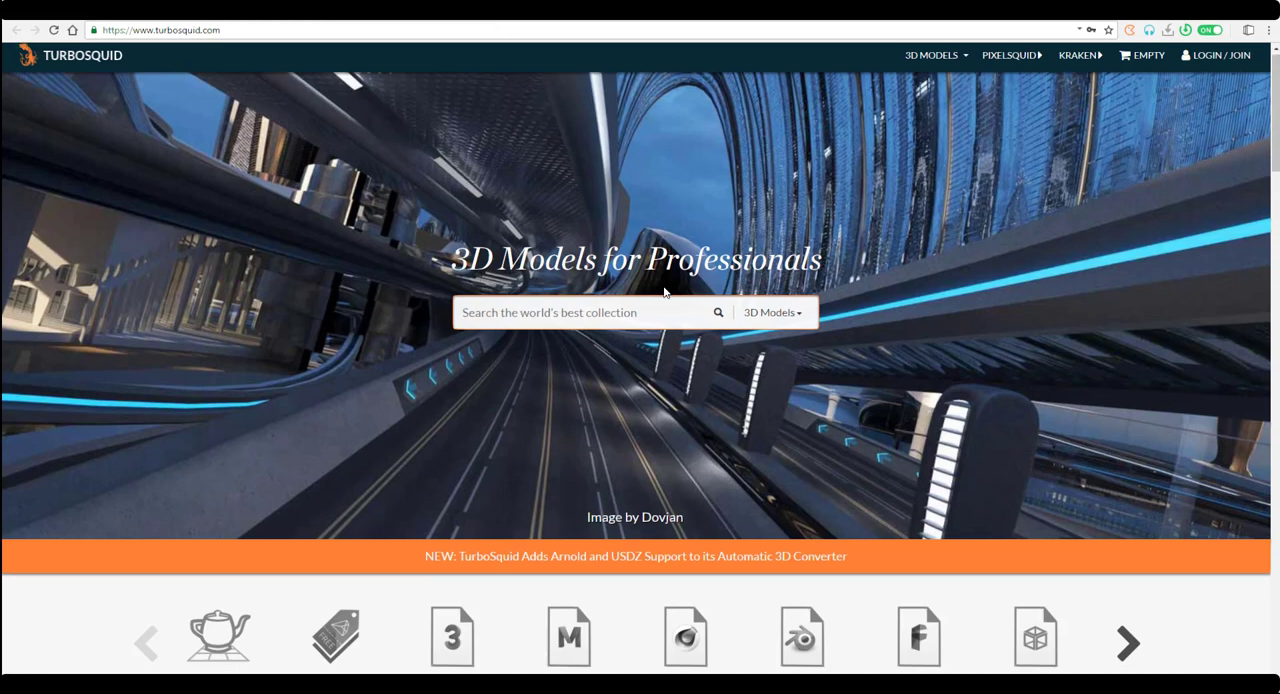
- Scroll down to the Cars, Characters and Animals category carousels
scroll("down", 3)
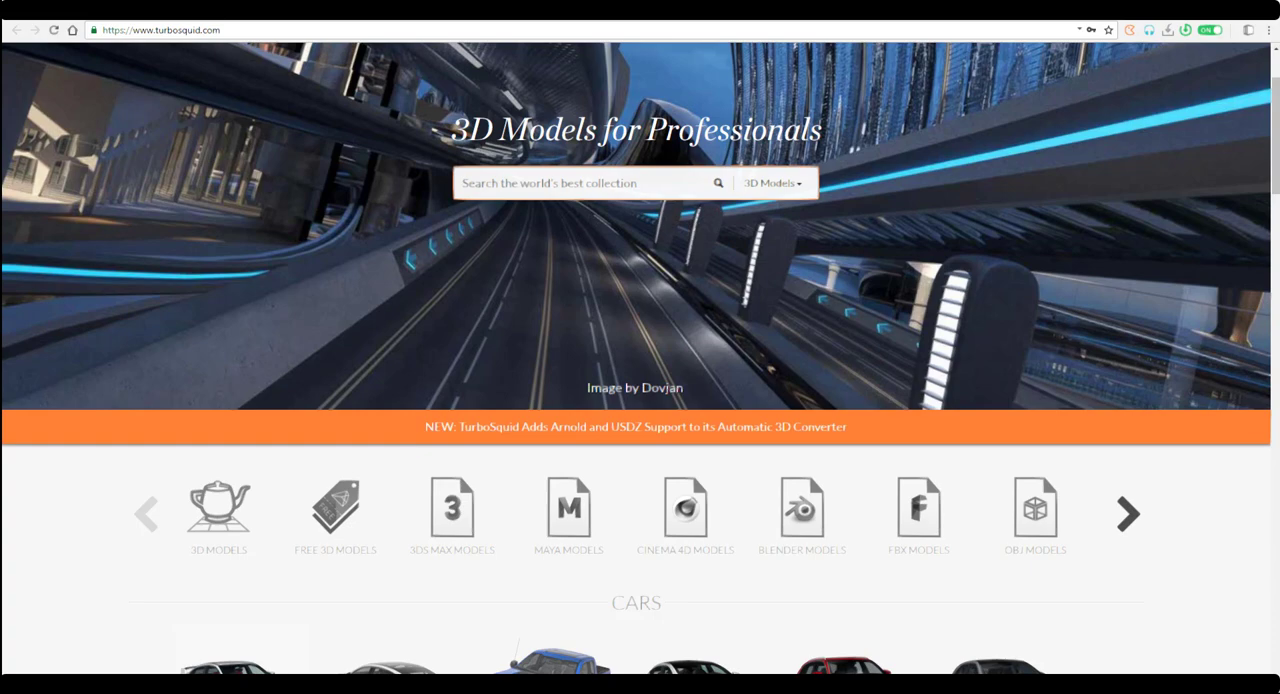
scroll("down", 3)
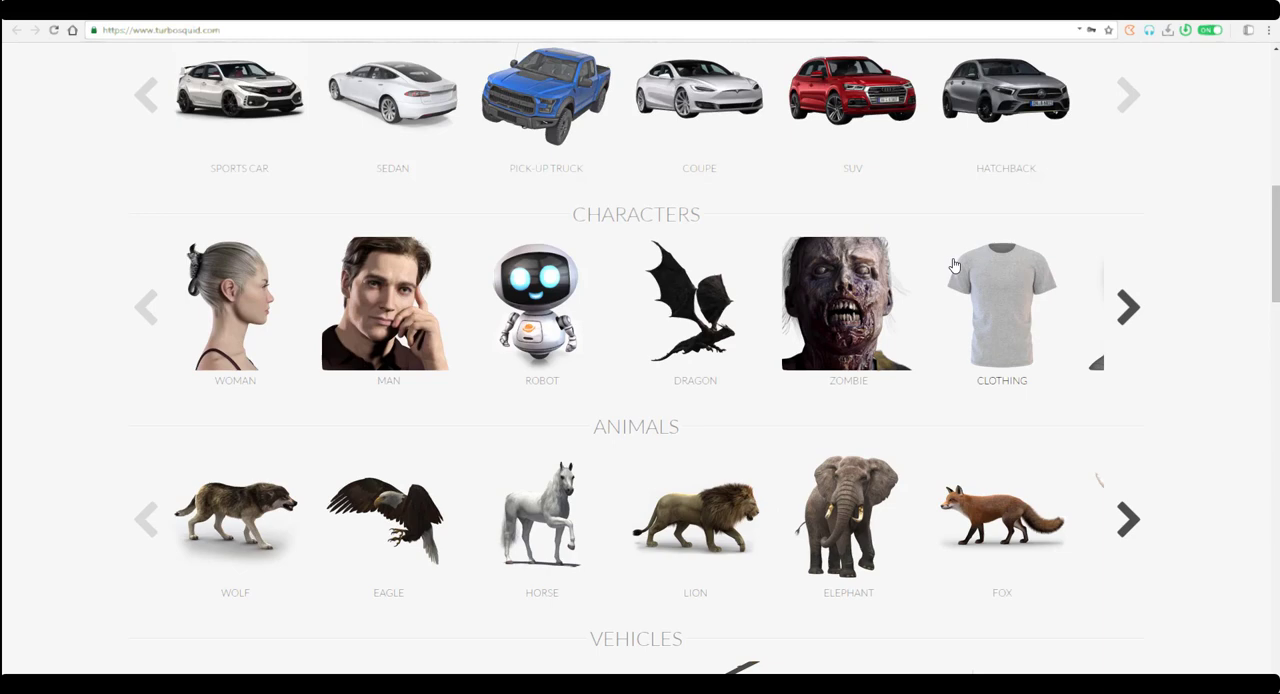
mouse_move(892, 264)
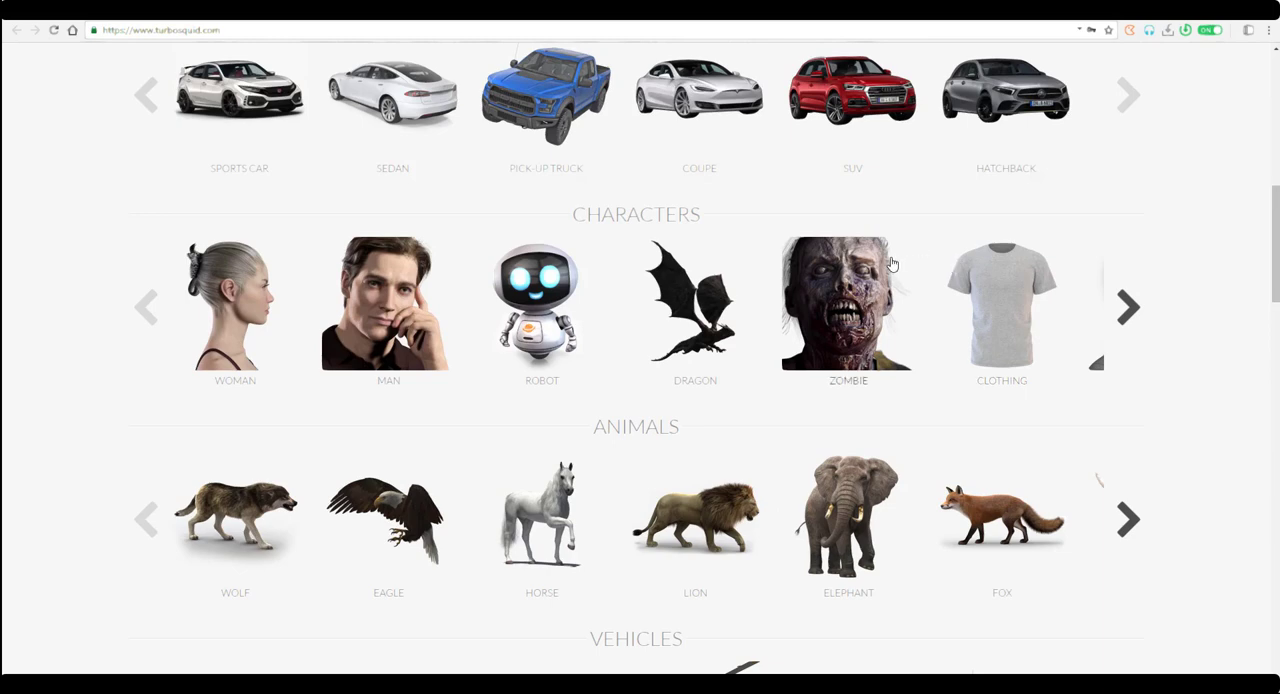
mouse_move(890, 264)
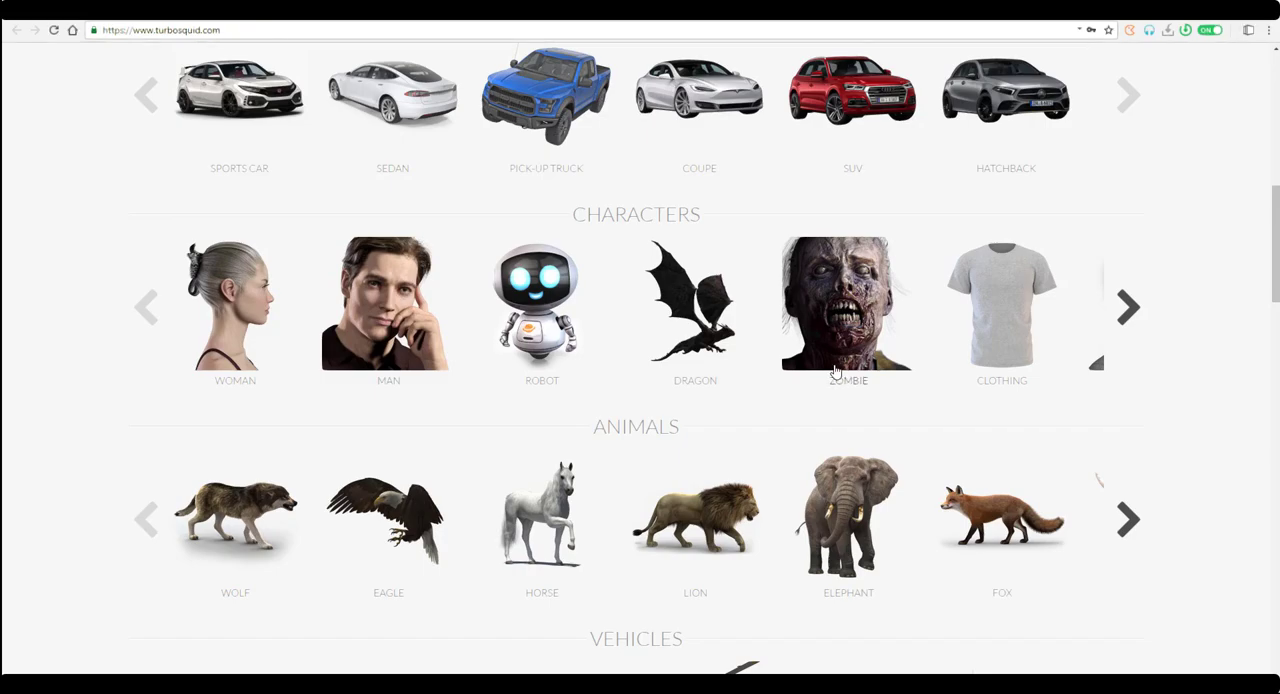
scroll("down", 3)
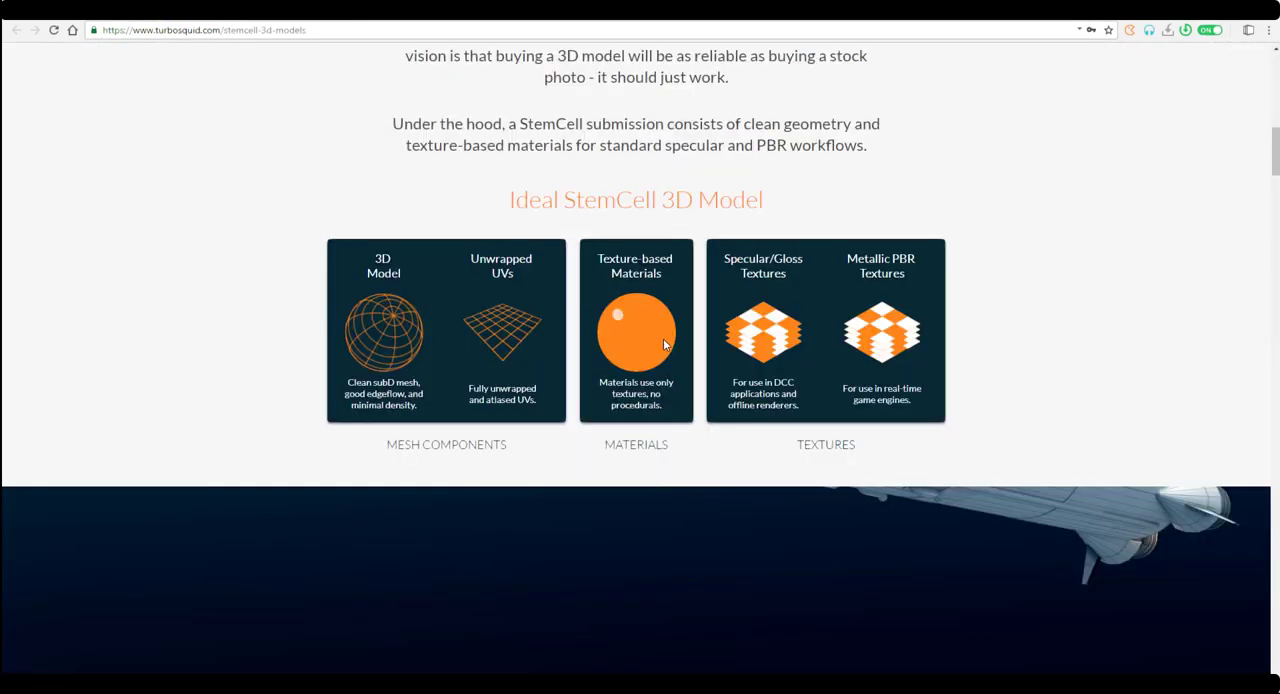
mouse_move(800, 380)
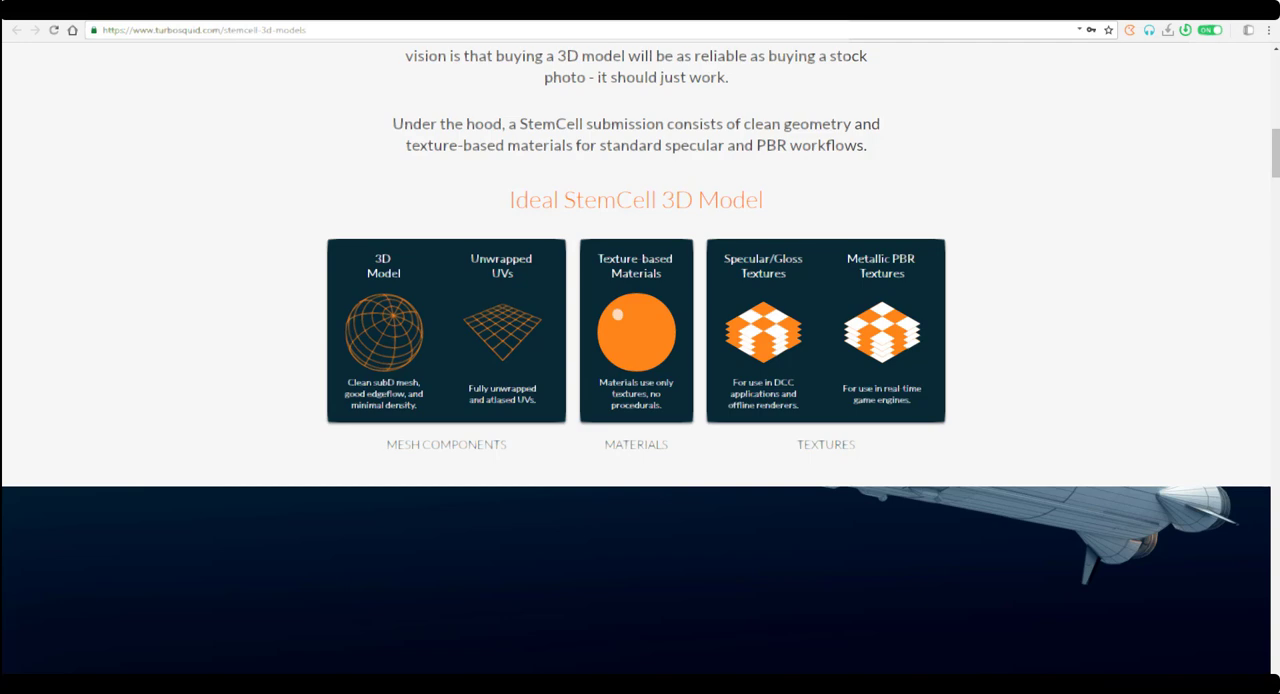
mouse_move(954, 286)
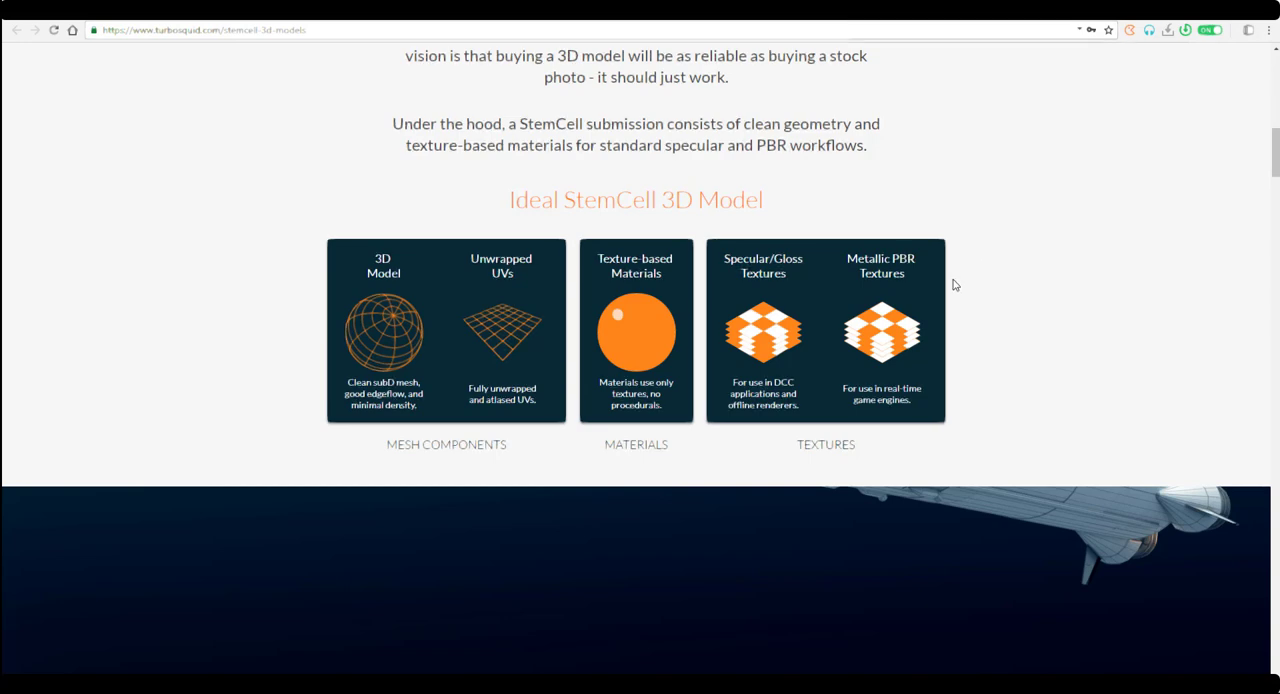
mouse_move(984, 284)
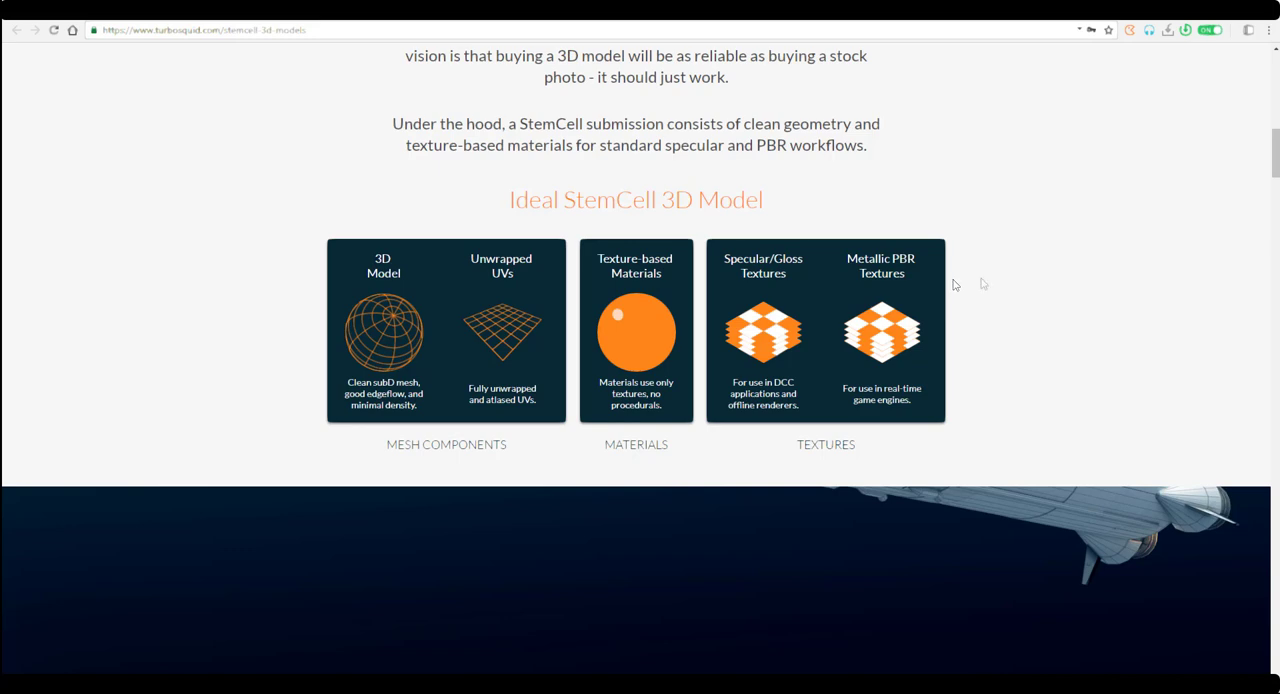
- Scroll through the Ideal StemCell 3D Model requirements, rocket image and NVIDIA quote to Software Support
scroll("down", 3)
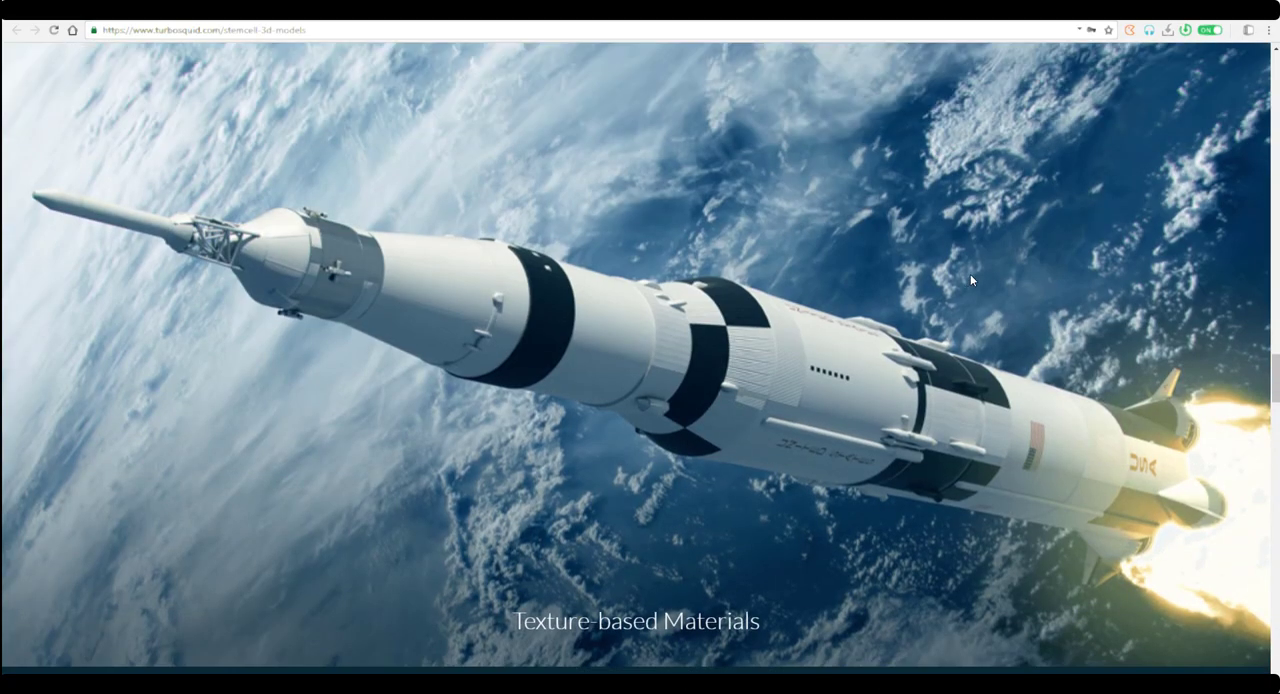
scroll("down", 3)
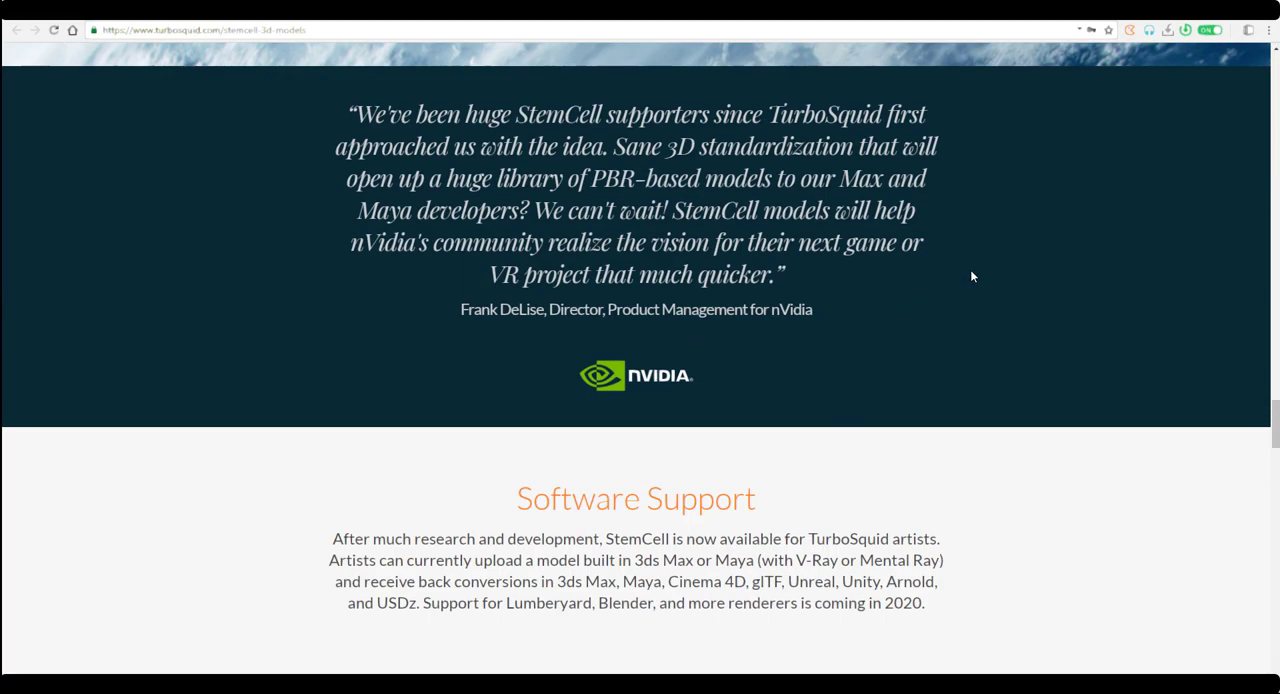
scroll("down", 3)
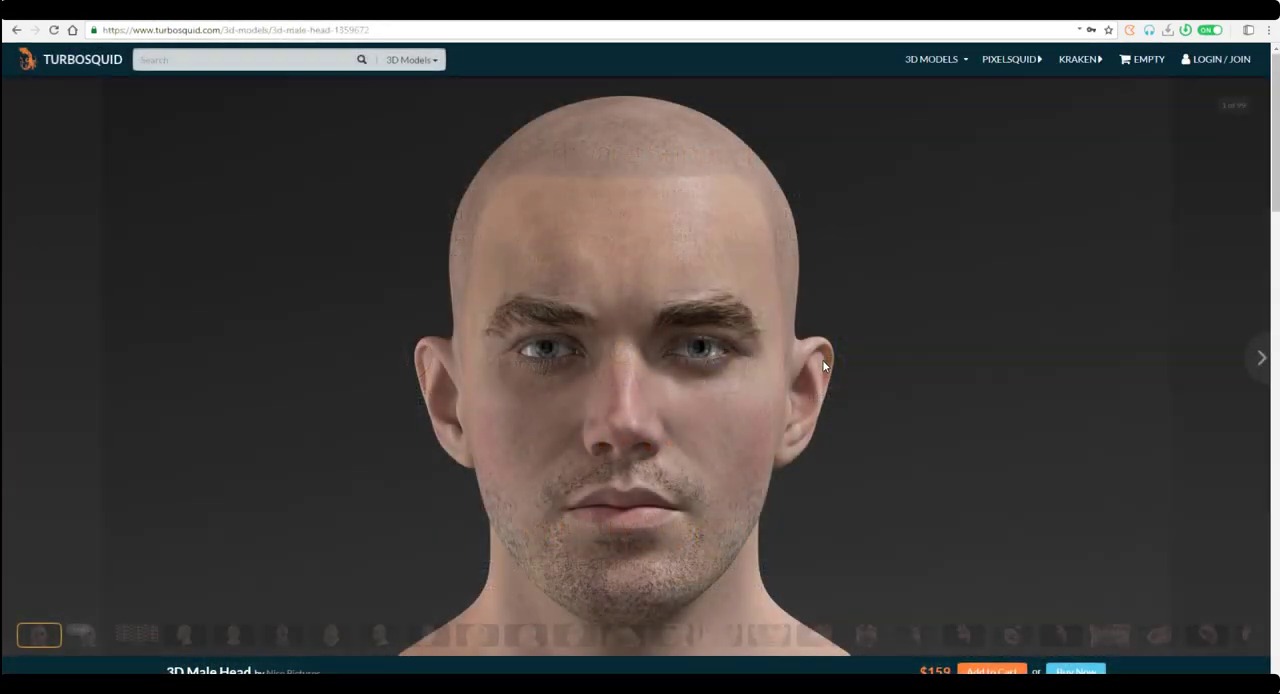
- Scroll the 3D Male Head page to view the Included Formats panel of native, converted and exchange formats
scroll("down", 3)
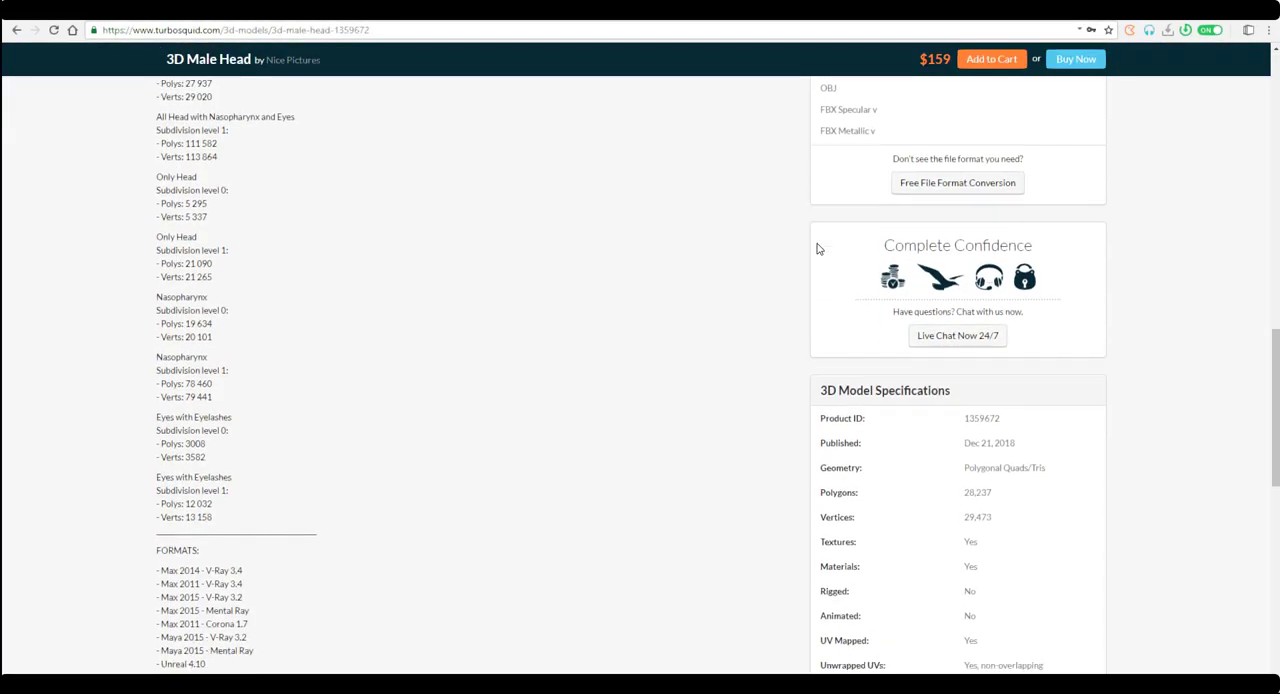
scroll("down", 3)
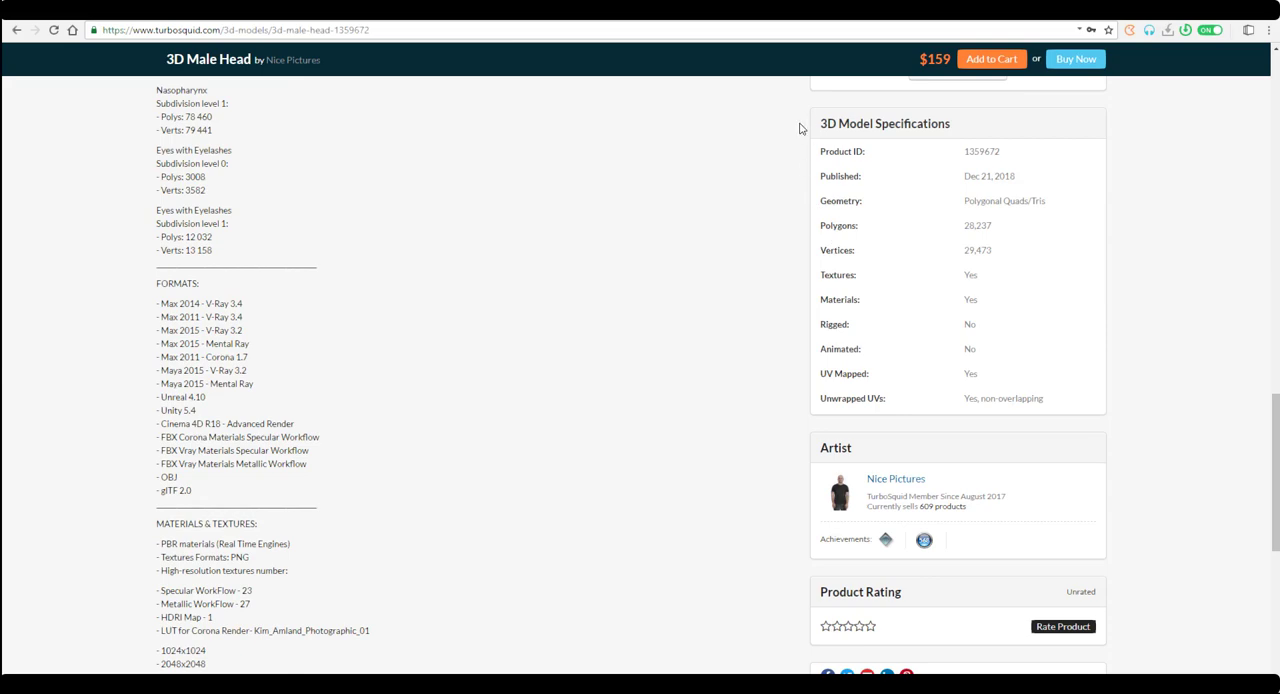
scroll("down", 3)
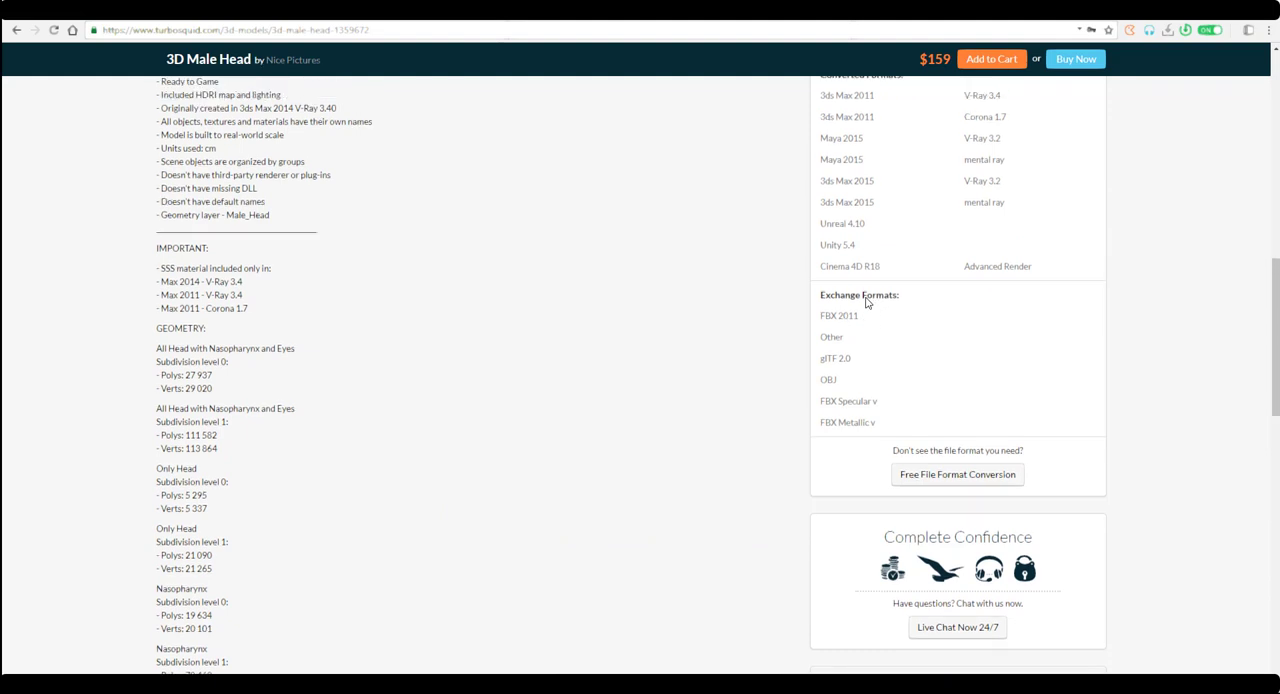
scroll("up", 3)
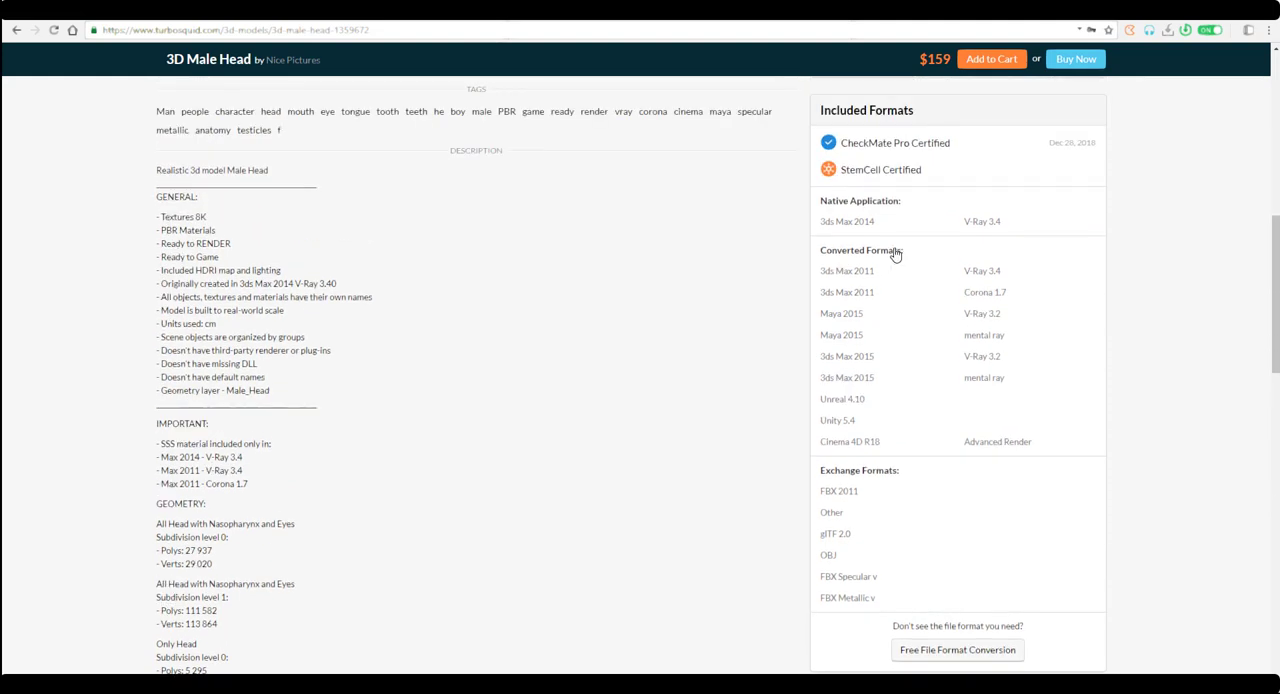
mouse_move(858, 440)
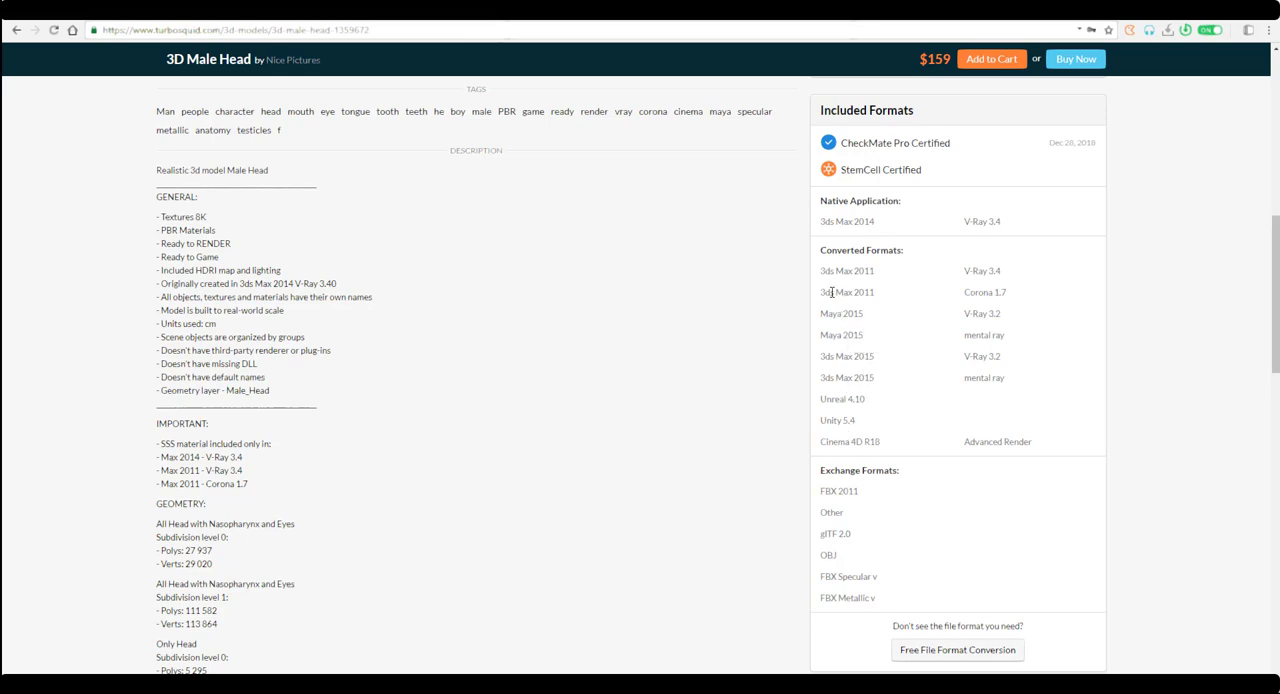
scroll("down", 3)
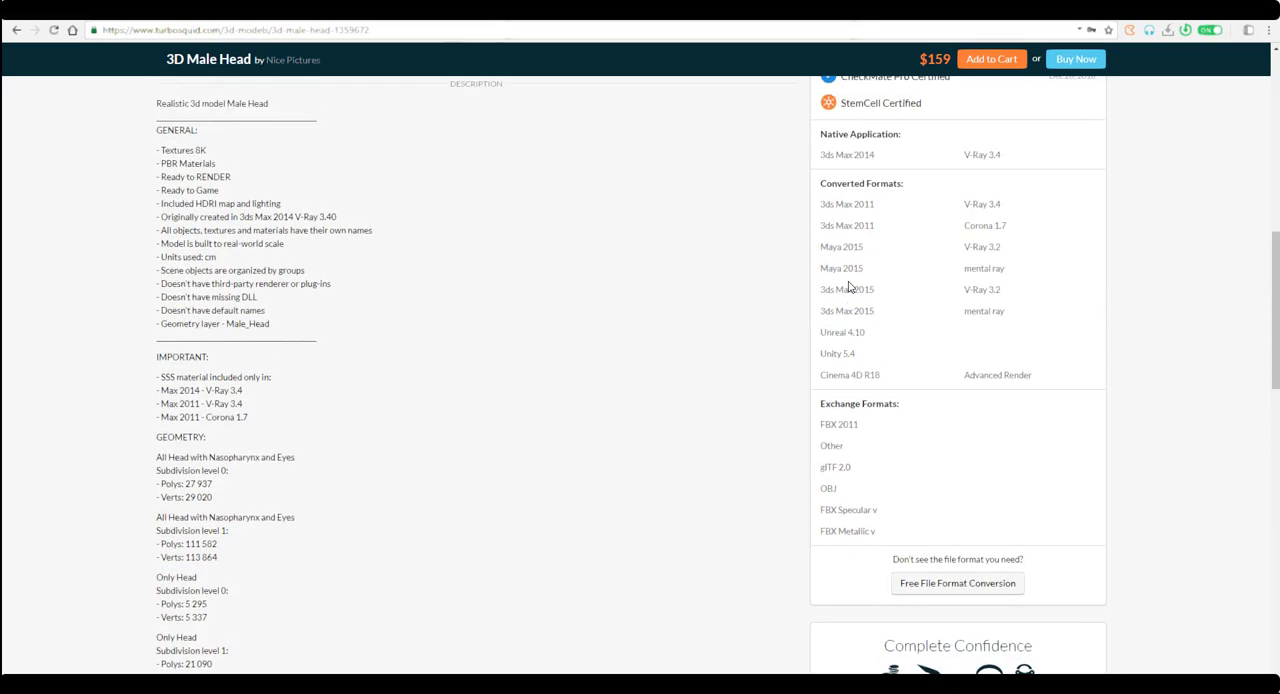
scroll("up", 3)
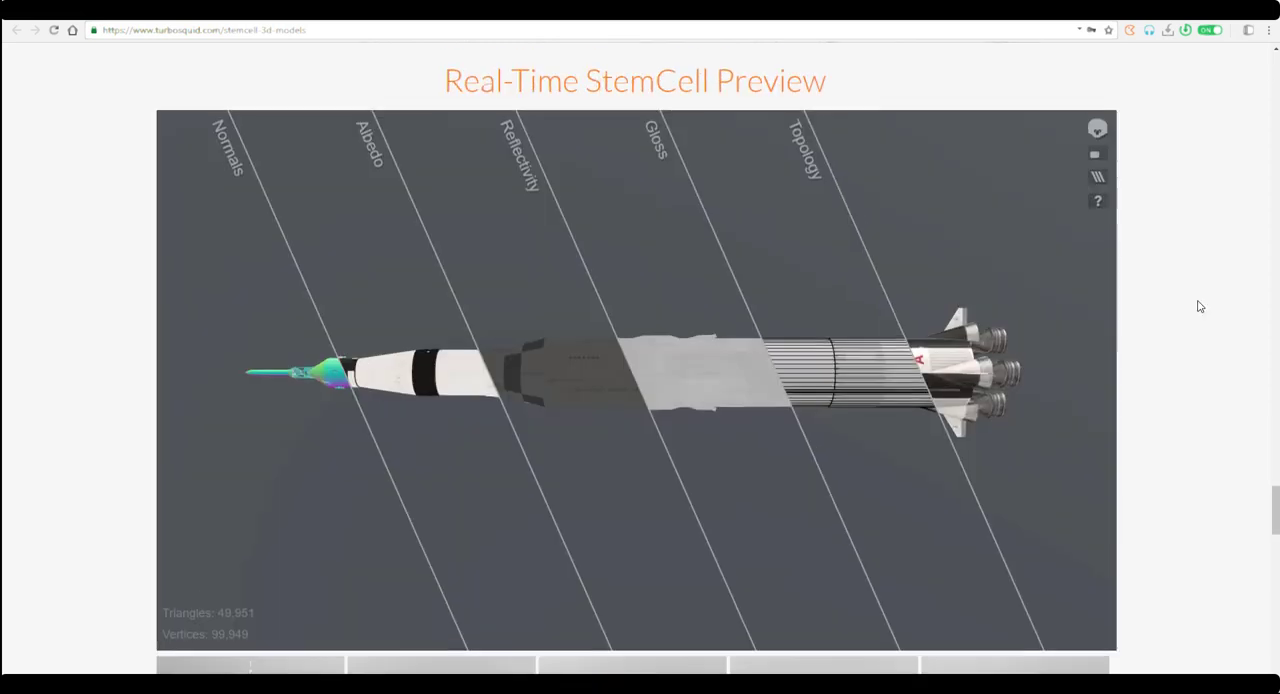
- Rotate the rocket in the Real-Time StemCell Preview to a tilted, nose-forward view, then reach the thumbnails
scroll("down", 3)
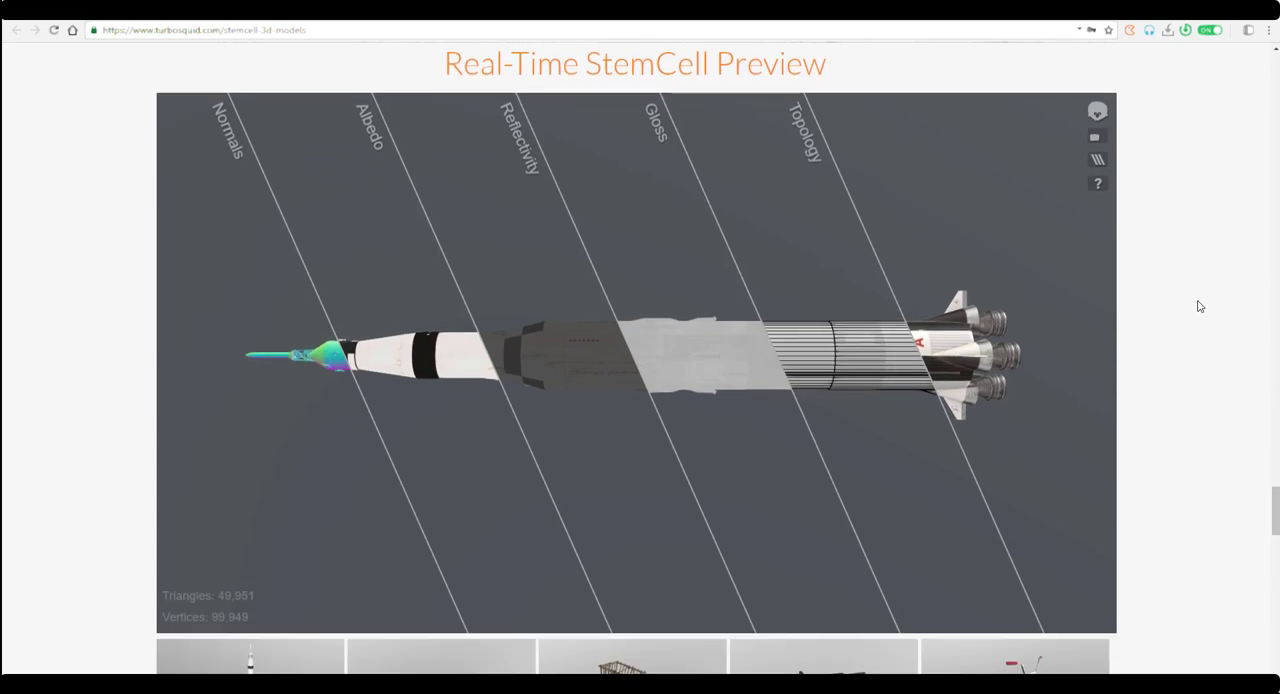
mouse_move(588, 250)
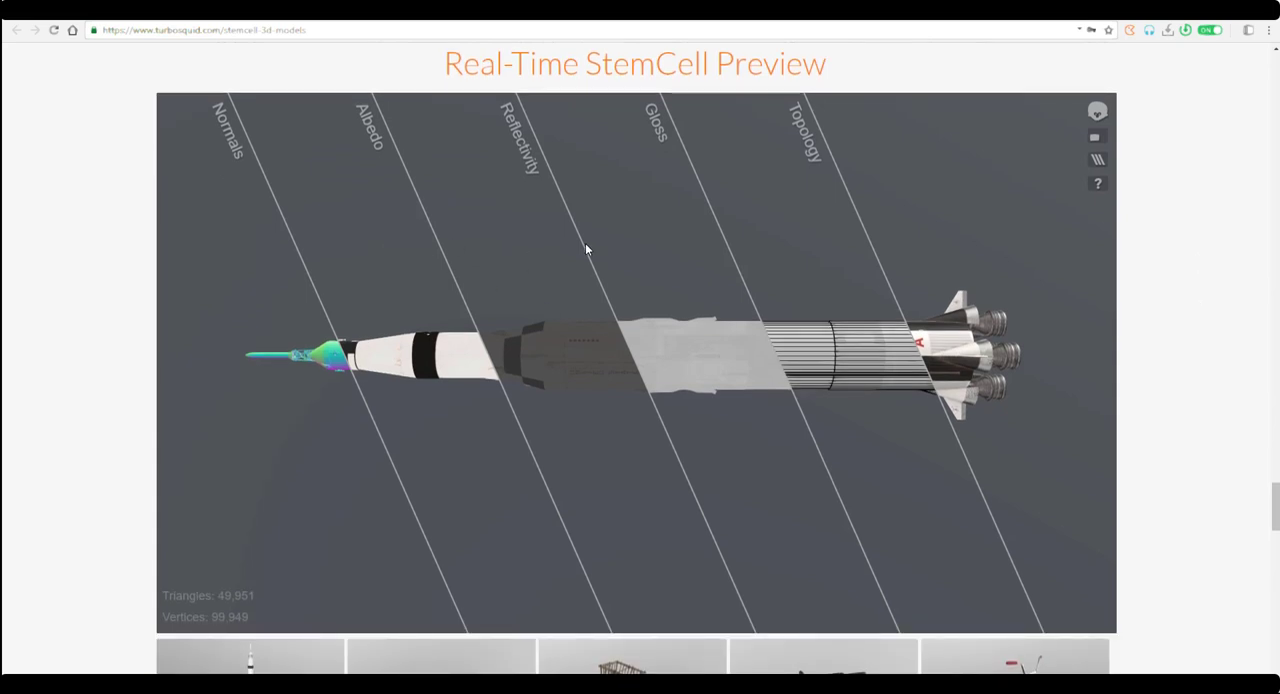
mouse_move(924, 210)
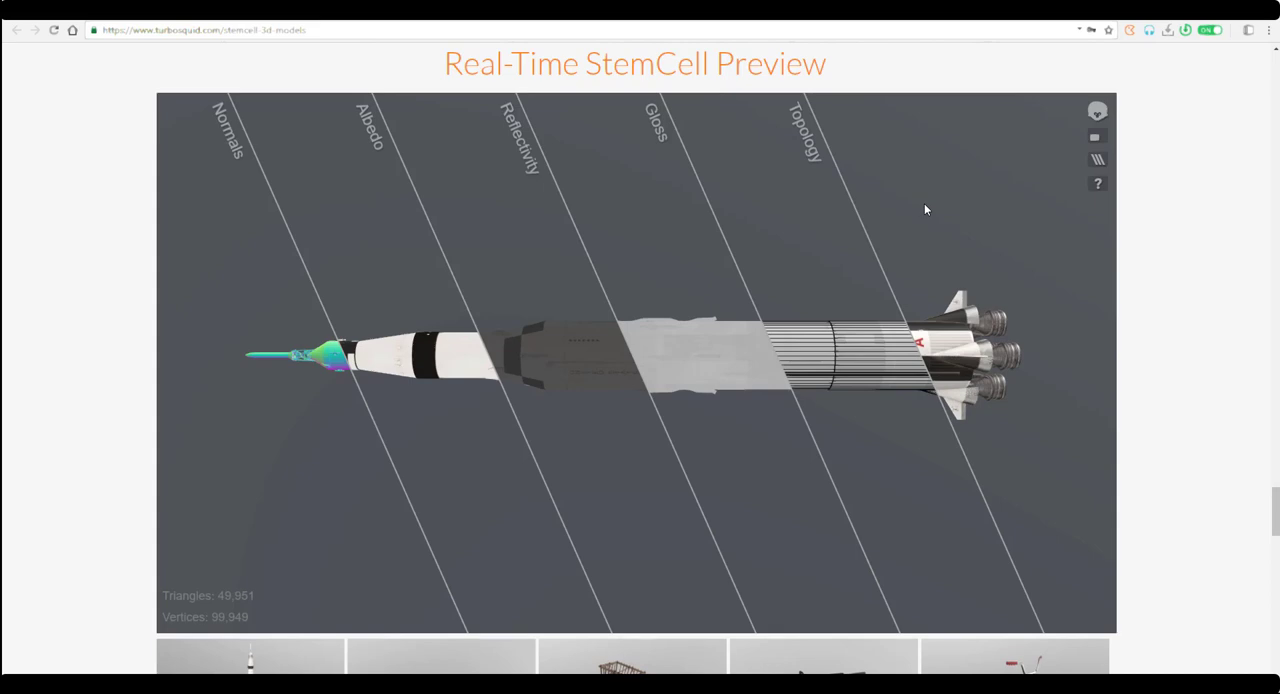
mouse_move(918, 278)
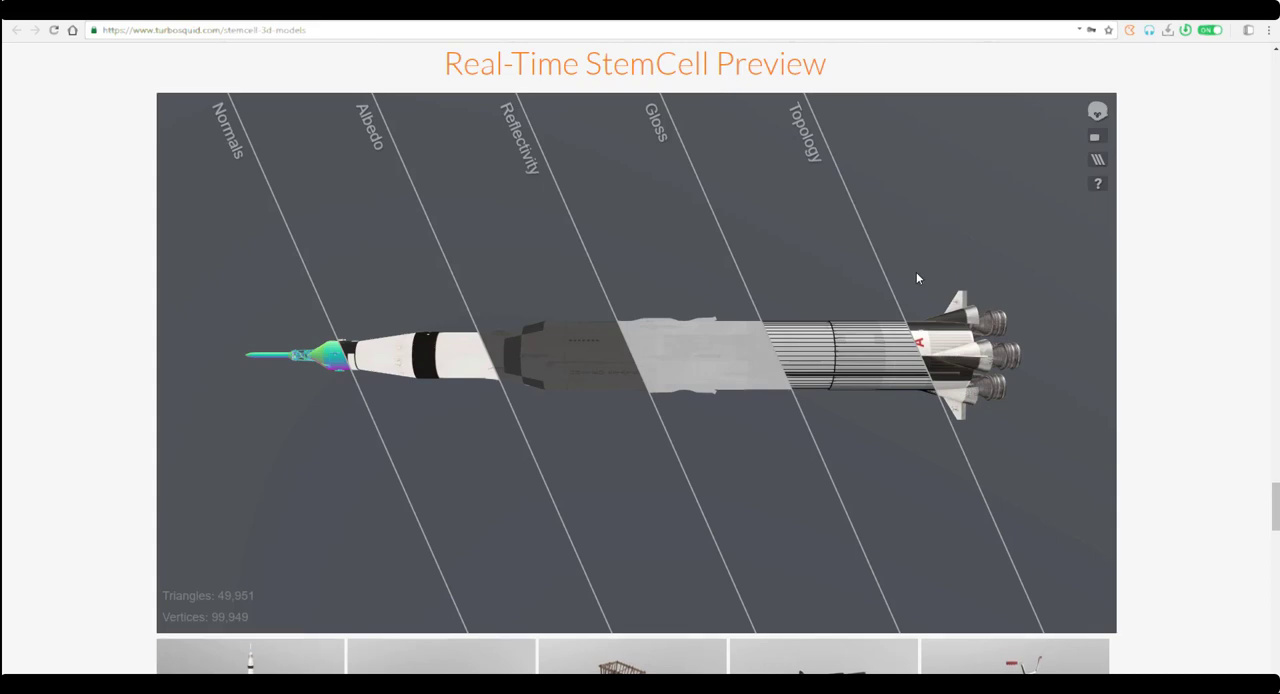
left_click_drag(918, 278, 660, 264)
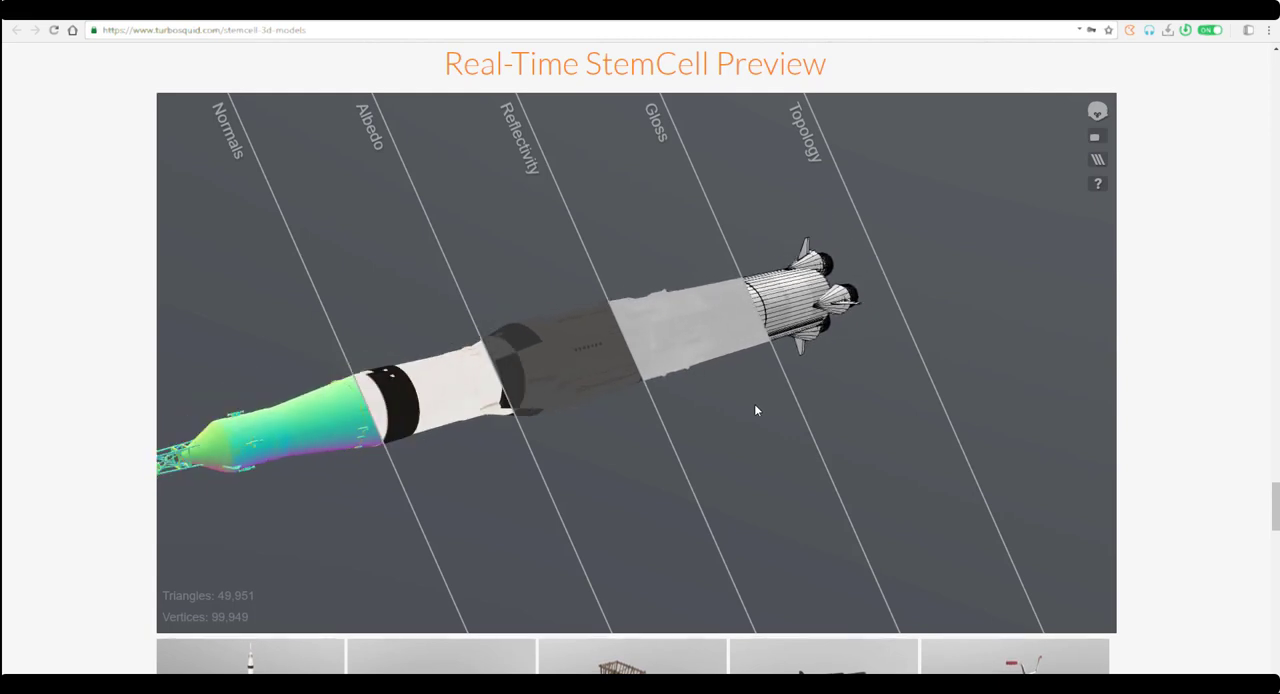
left_click_drag(756, 410, 790, 392)
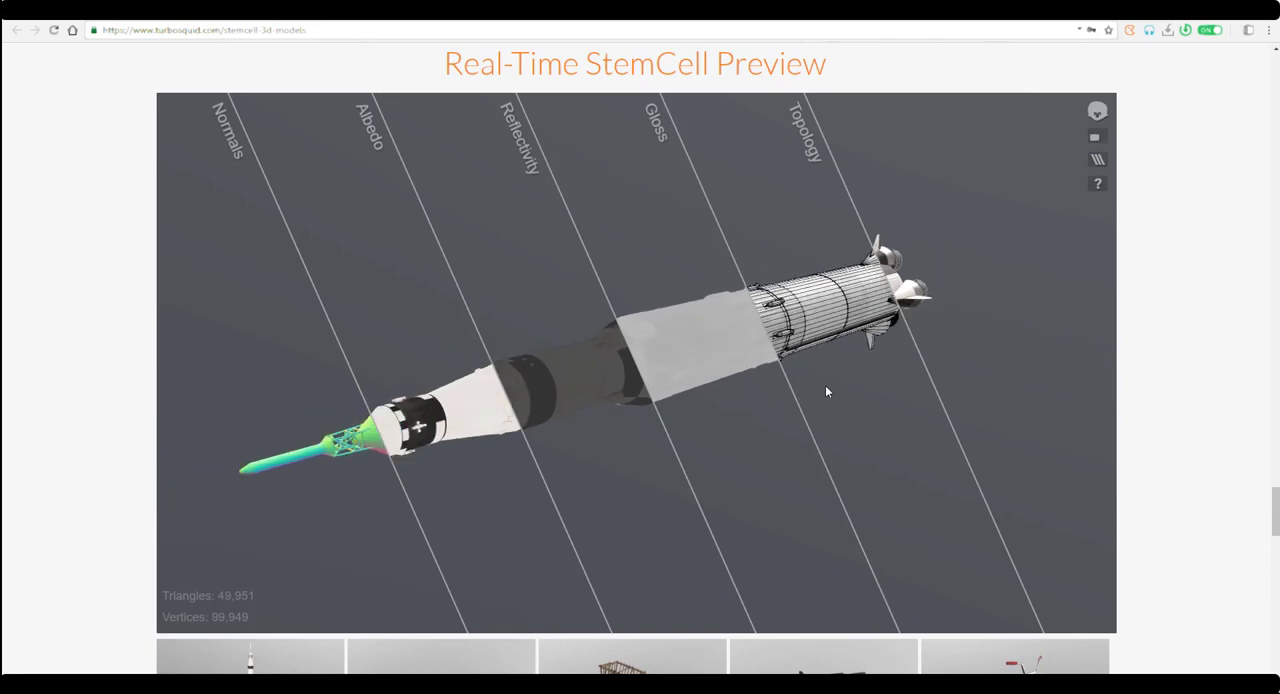
scroll("down", 3)
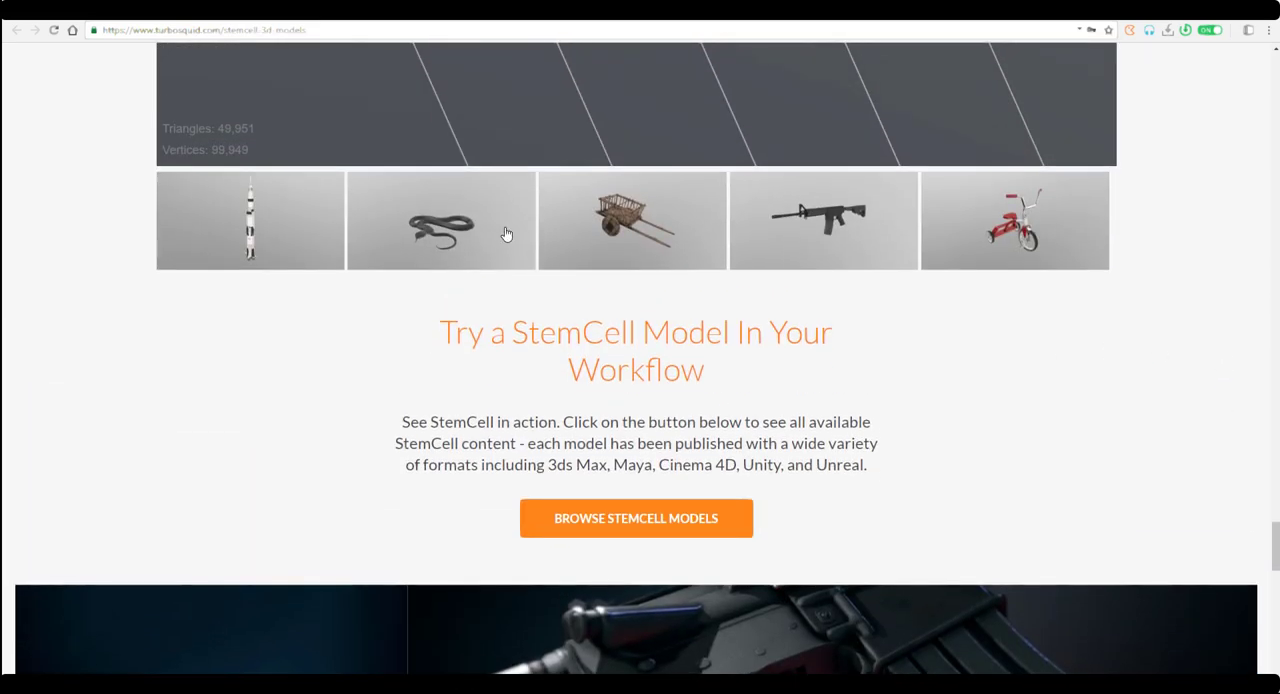
- Load the snake model into the StemCell preview with its normals, albedo, reflectivity, gloss and topology views
left_click(440, 220)
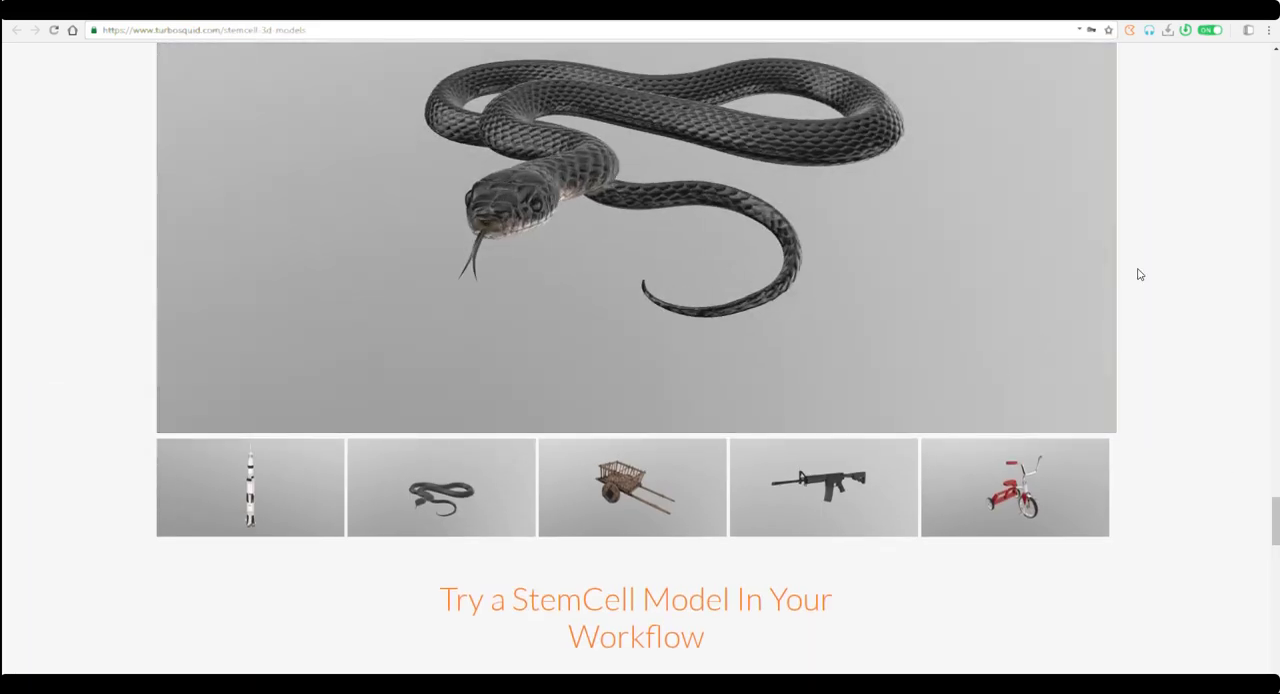
scroll("down", 3)
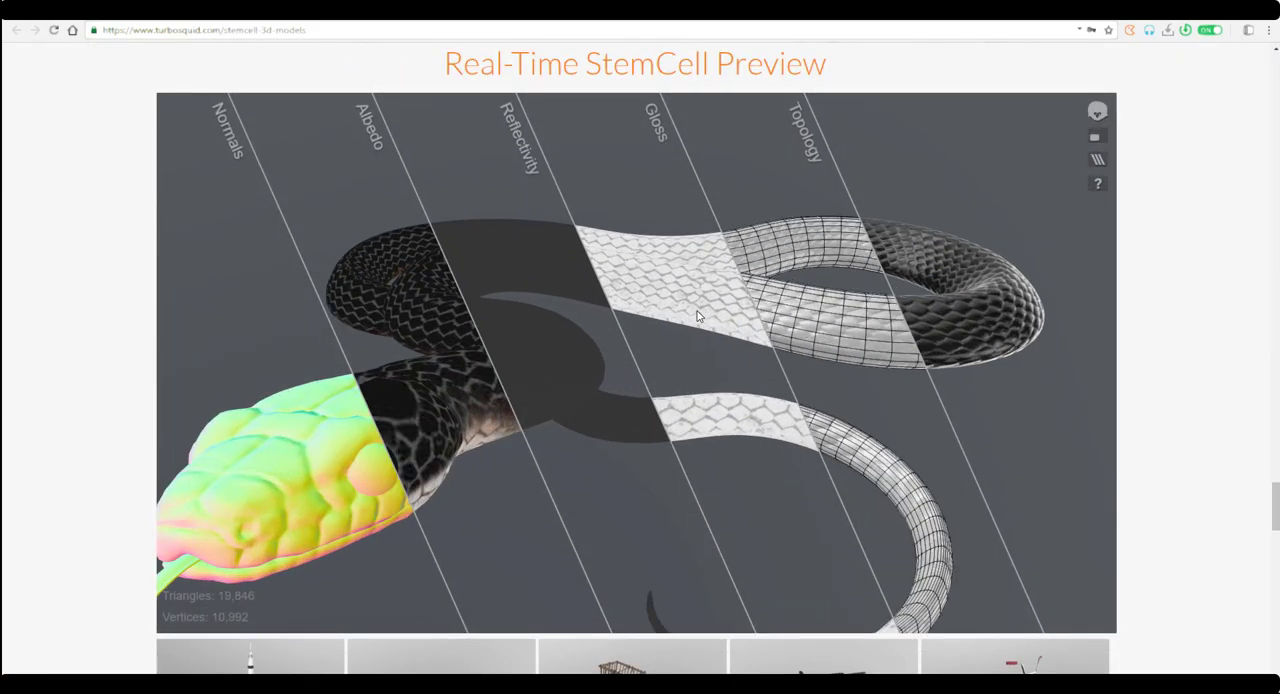
scroll("down", 3)
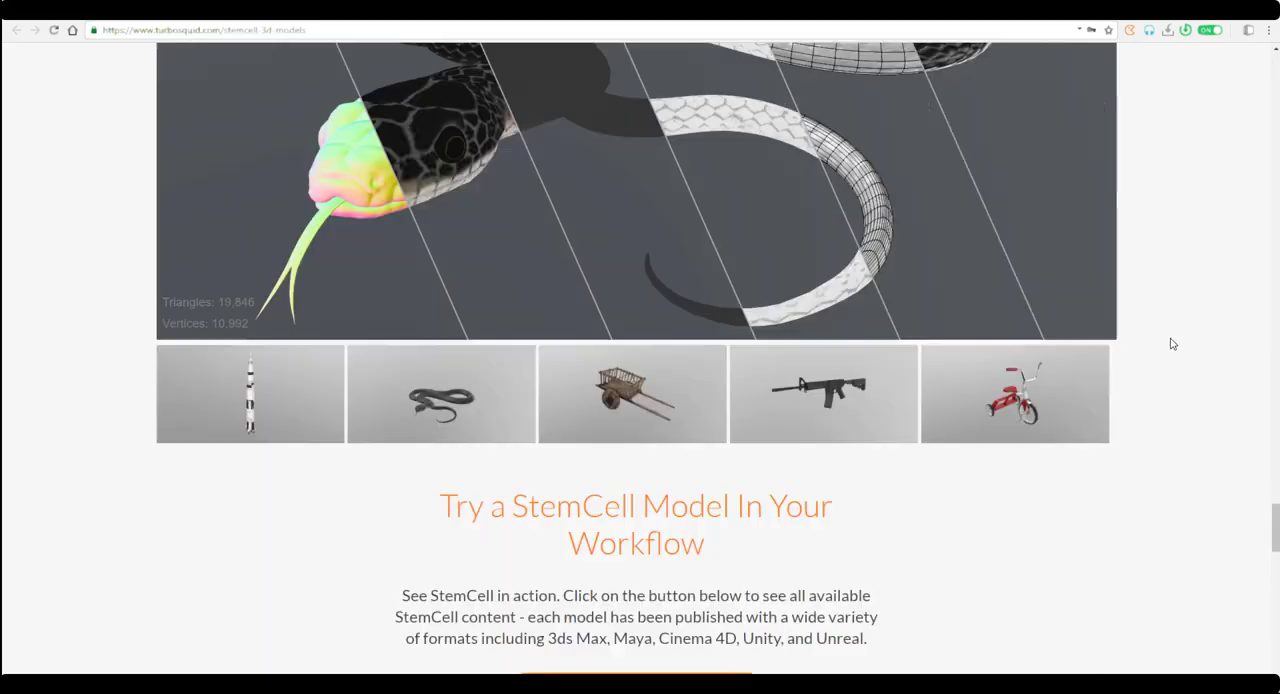
- Scroll past the artist testimonial to the render image gallery
scroll("down", 3)
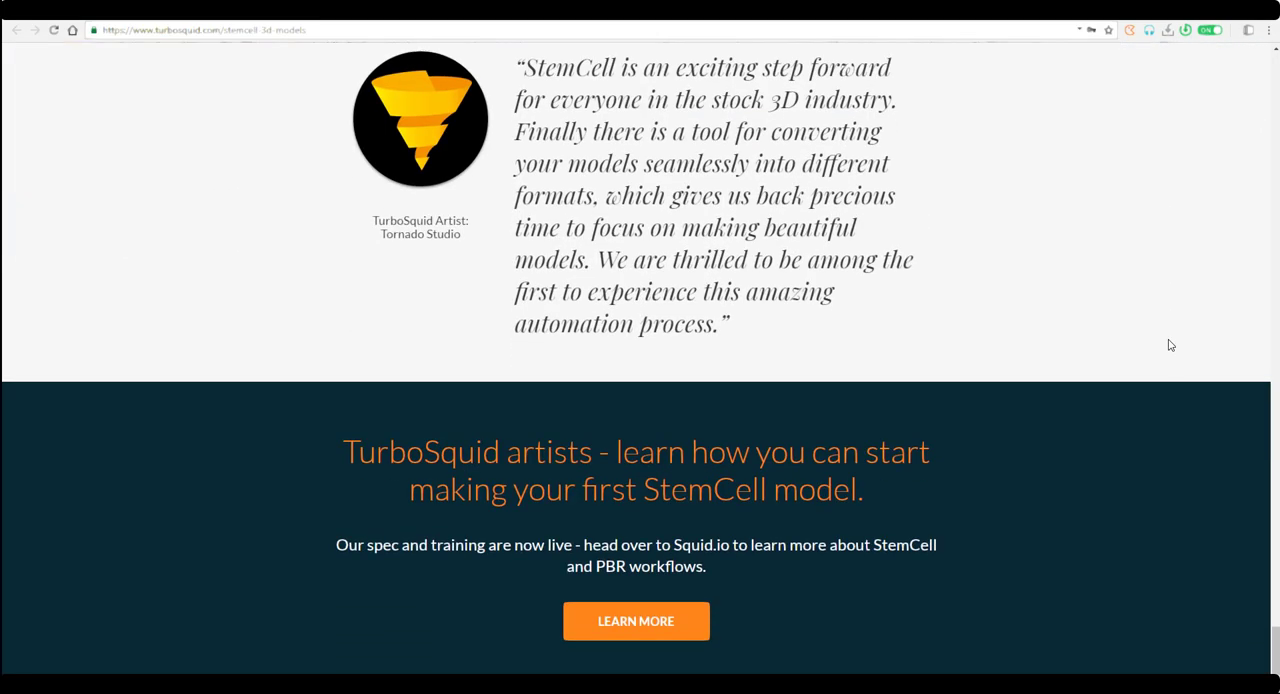
scroll("down", 3)
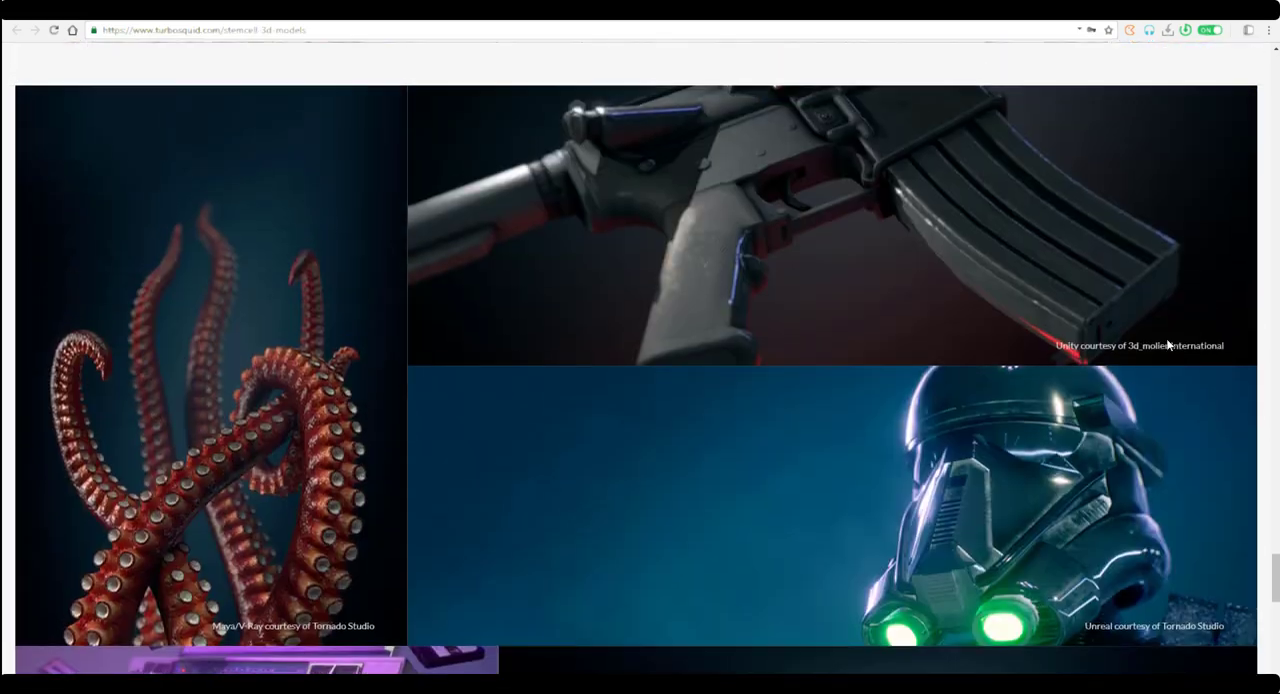
scroll("up", 3)
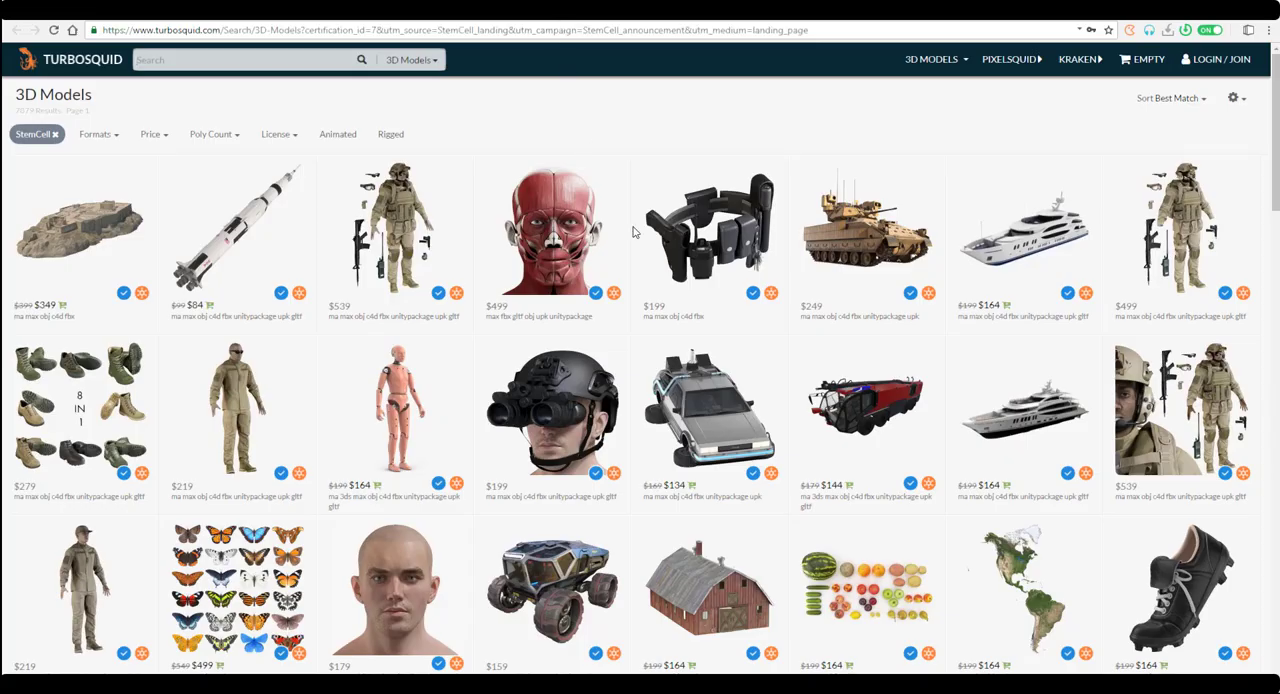
- Scroll down to the Browse StemCell Models link for the StemCell-filtered search results
scroll("down", 3)
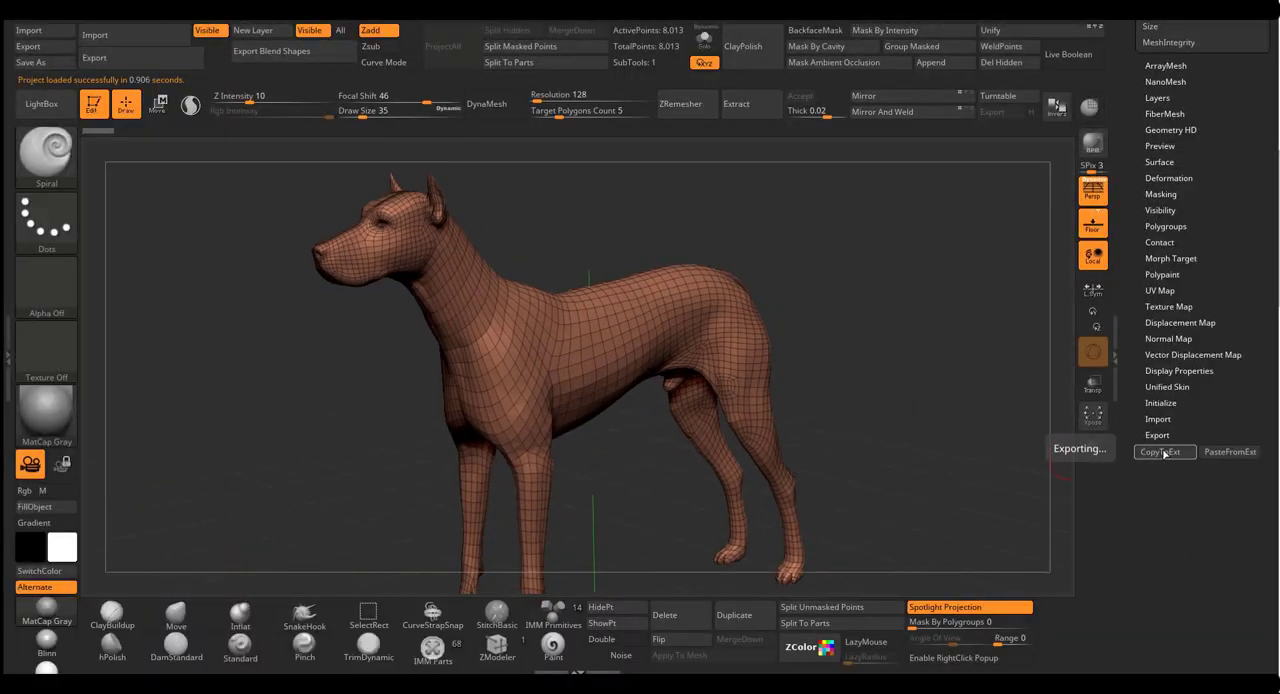
- Export the dog mesh from ZBrush's Tool palette for use in Maya
left_click(1164, 452)
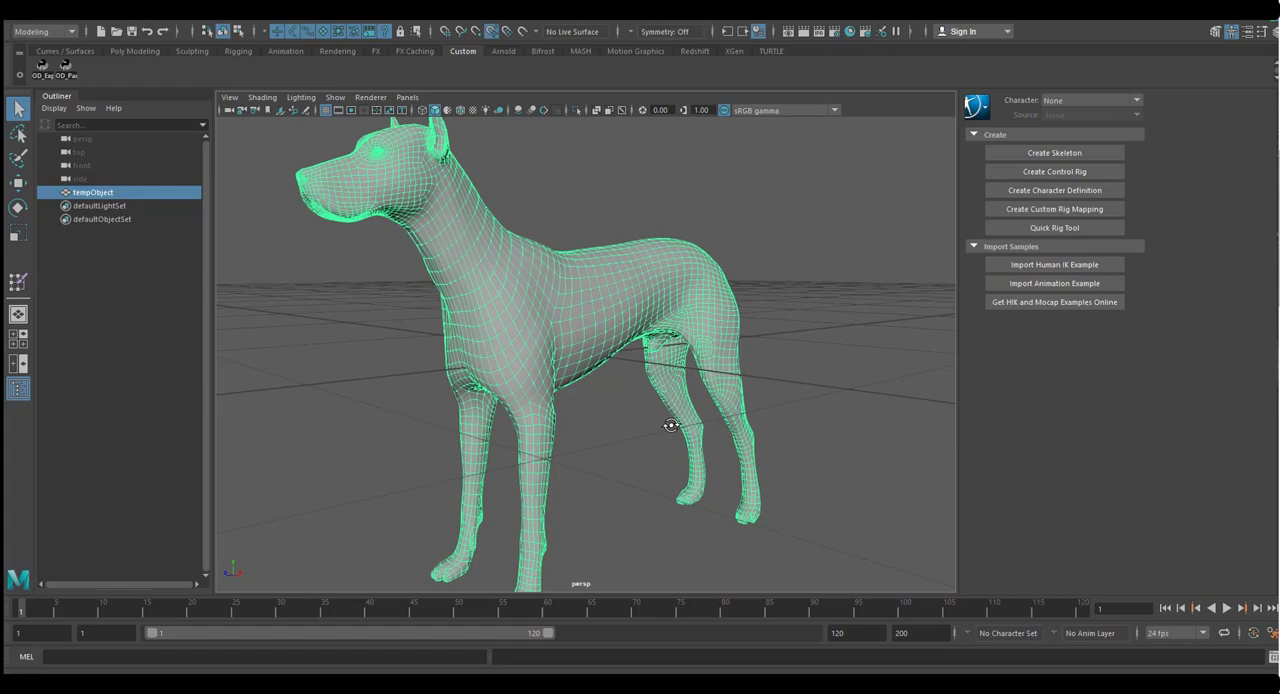
mouse_move(672, 428)
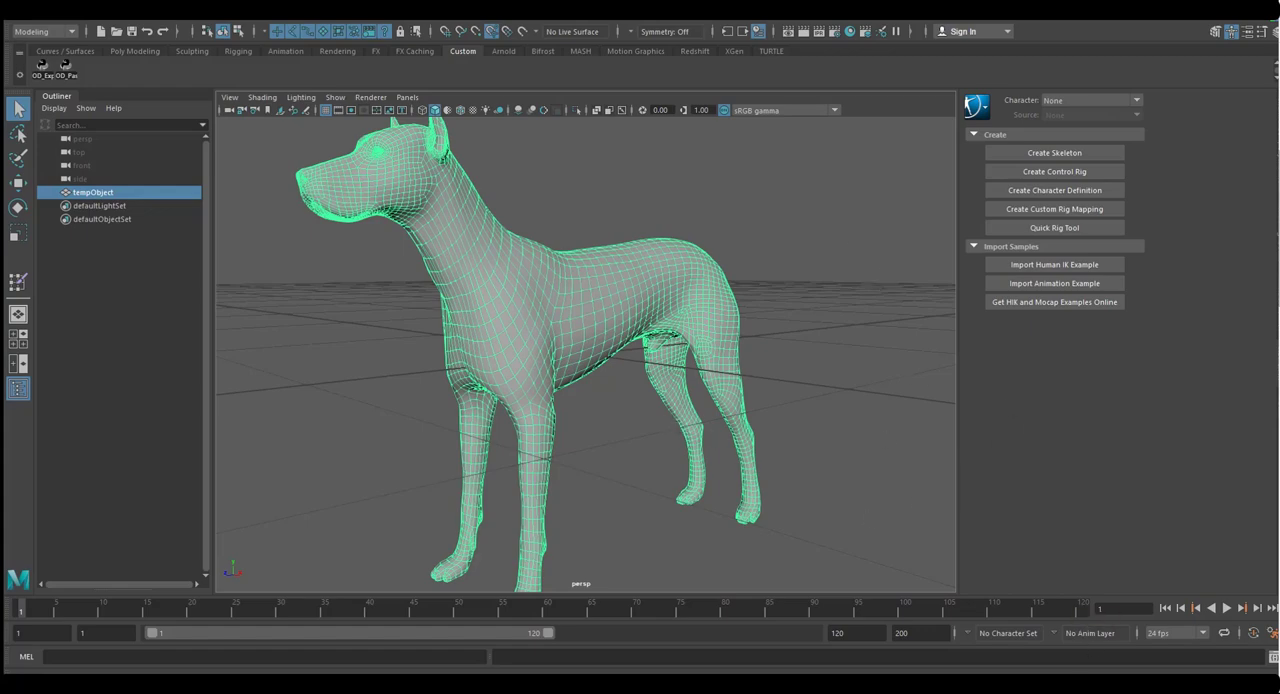